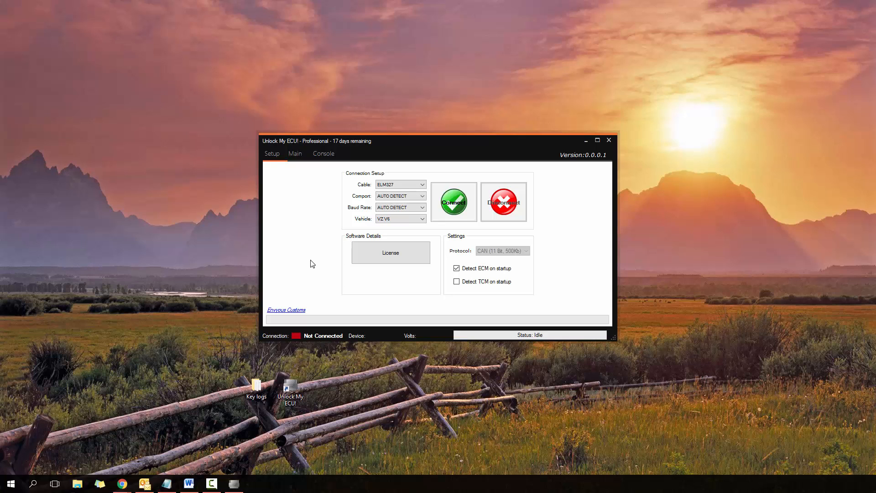
{"action": "mouse_move", "coordinate": [353, 235]}
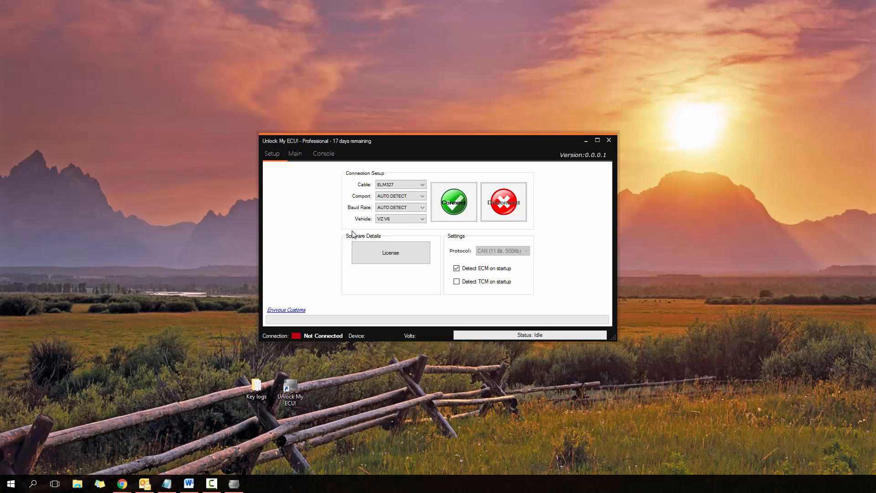
{"action": "mouse_move", "coordinate": [337, 230]}
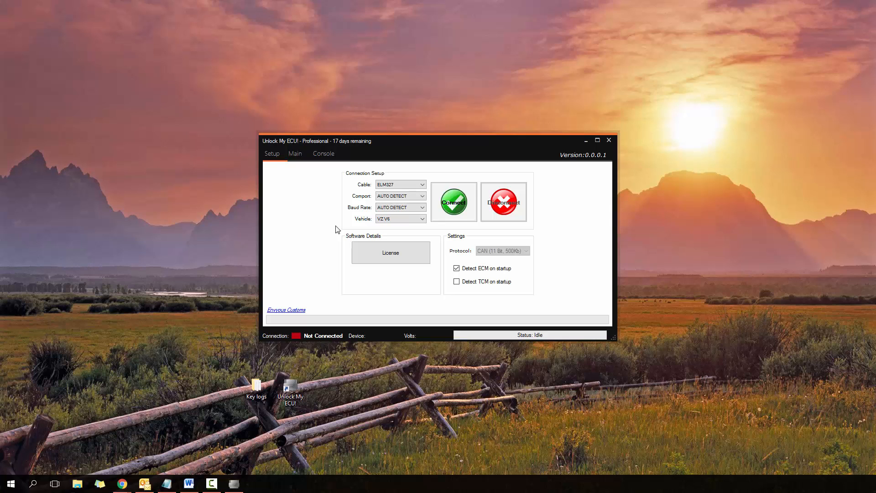
{"action": "mouse_move", "coordinate": [332, 243]}
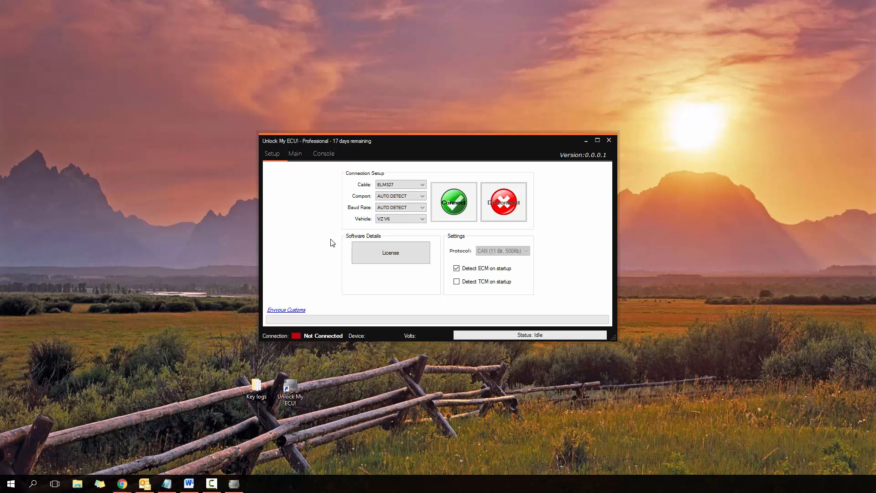
{"action": "mouse_move", "coordinate": [335, 241]}
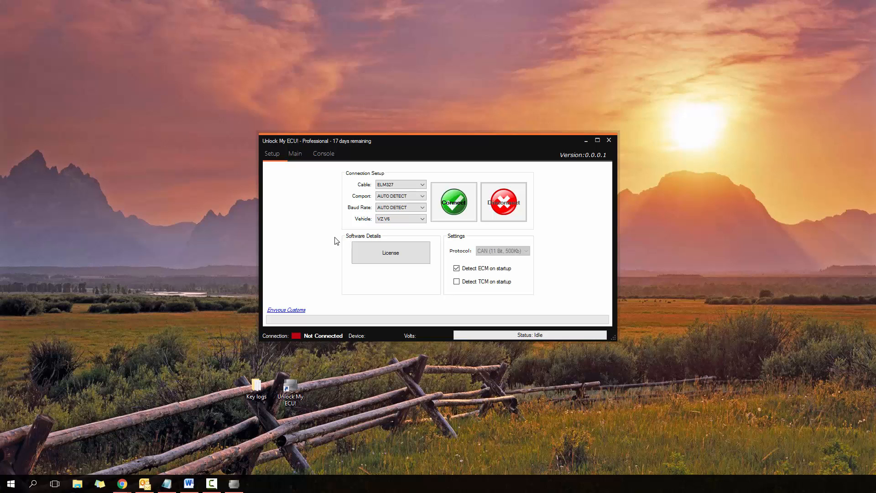
{"action": "mouse_move", "coordinate": [375, 231]}
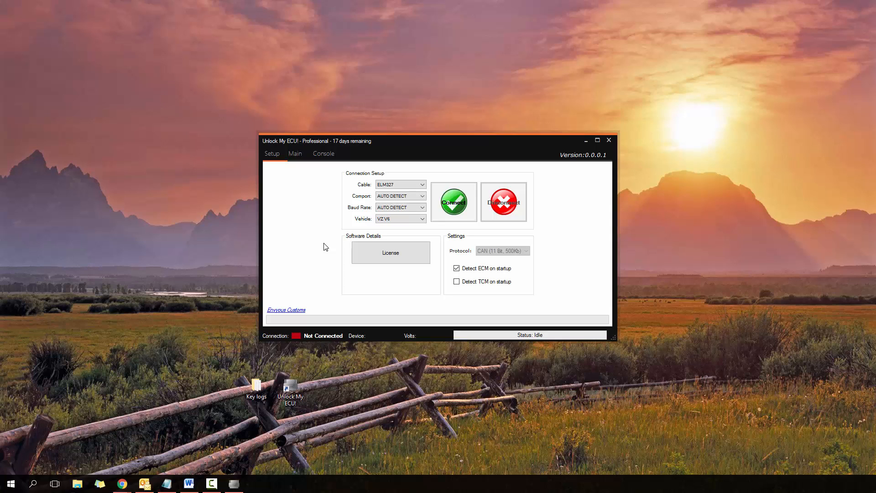
{"action": "mouse_move", "coordinate": [325, 243]}
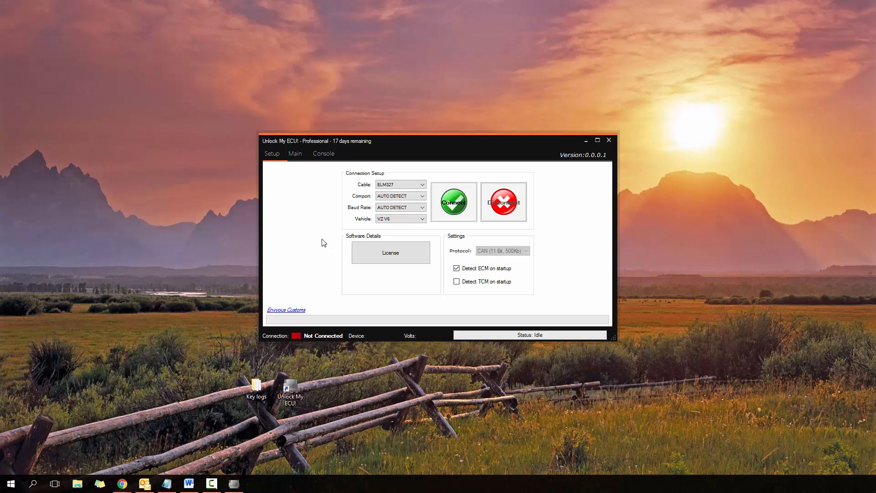
{"action": "mouse_move", "coordinate": [355, 201]}
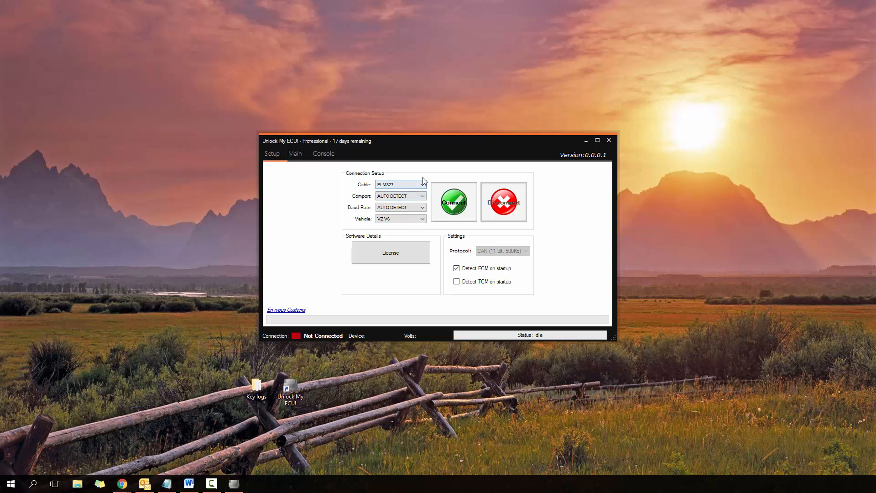
{"action": "mouse_move", "coordinate": [405, 186]}
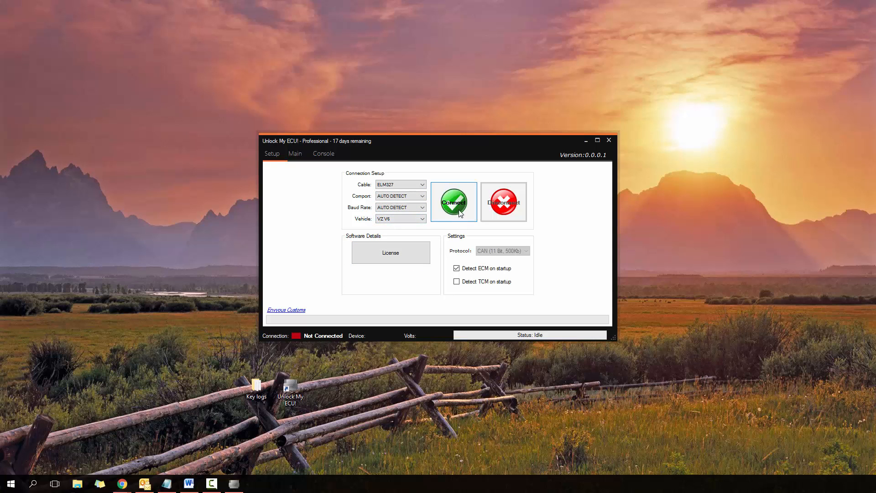
- Connect to the vehicle through the ELM327 adapter and acknowledge the Successfully Connected message
{"action": "left_click", "coordinate": [454, 201]}
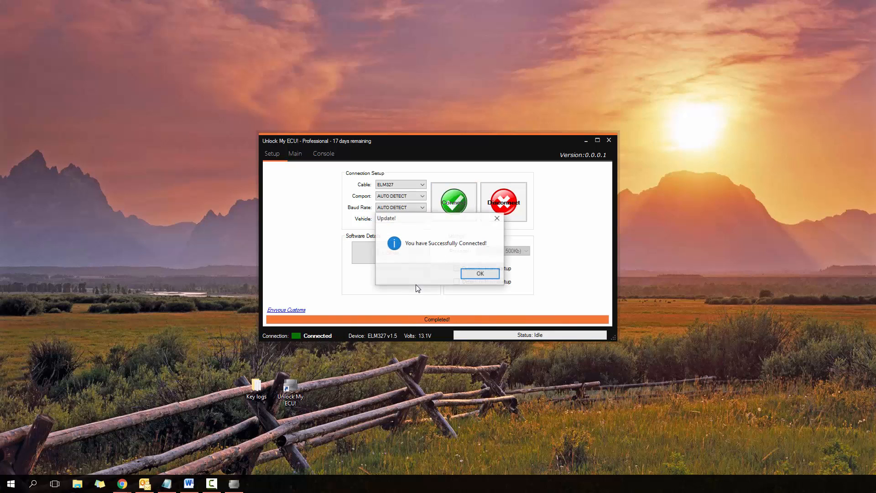
{"action": "left_click", "coordinate": [479, 273]}
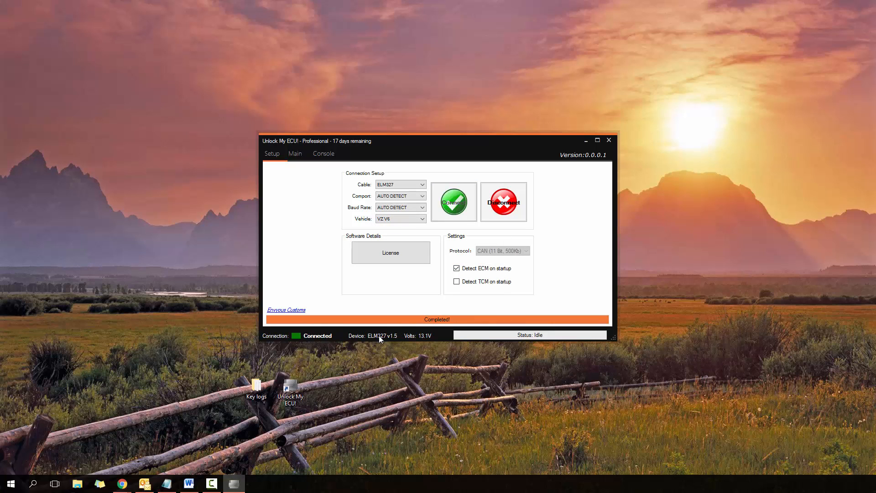
{"action": "mouse_move", "coordinate": [420, 338]}
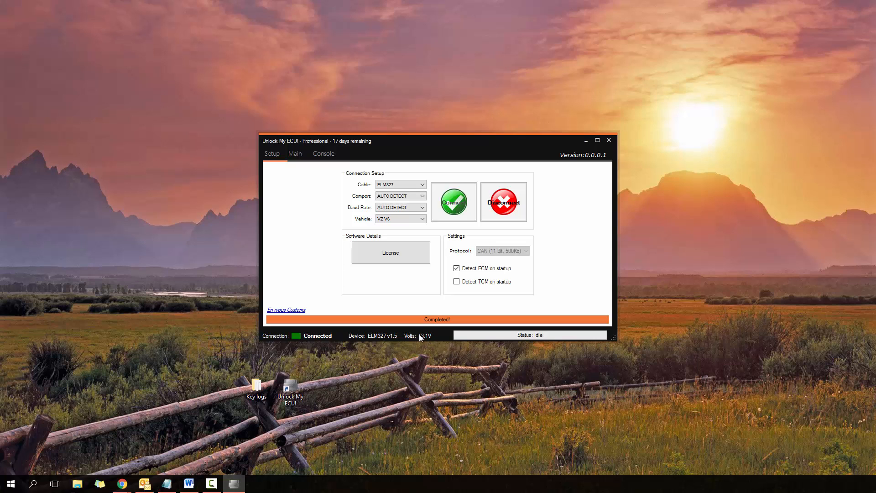
{"action": "mouse_move", "coordinate": [427, 338]}
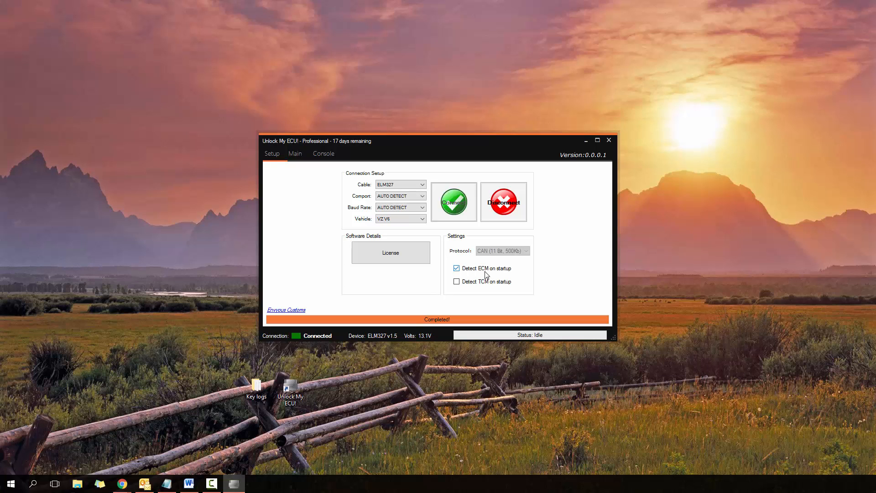
{"action": "mouse_move", "coordinate": [497, 250]}
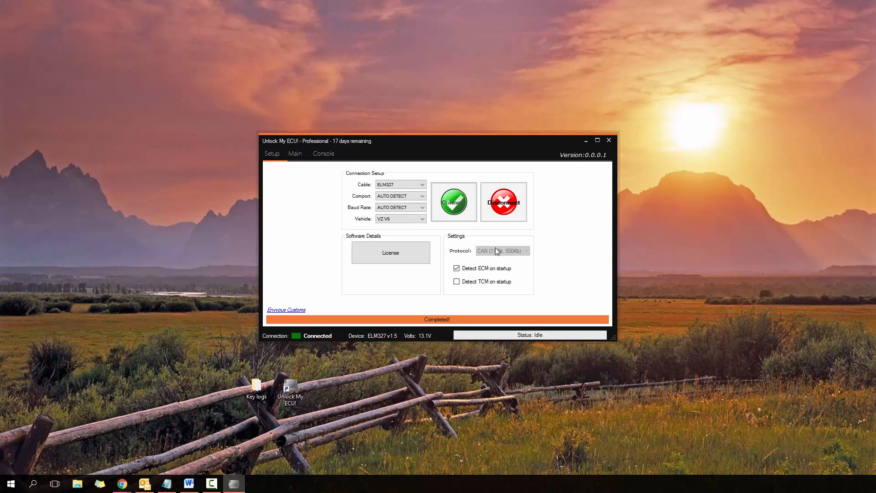
{"action": "mouse_move", "coordinate": [456, 245]}
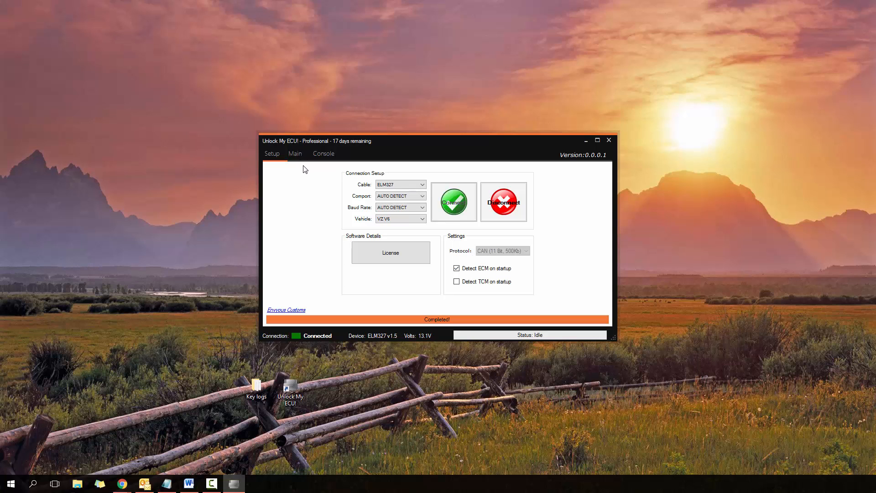
- Read the engine module's VIN, serial, part and calibration numbers and view the supported ECU list
{"action": "left_click", "coordinate": [295, 153]}
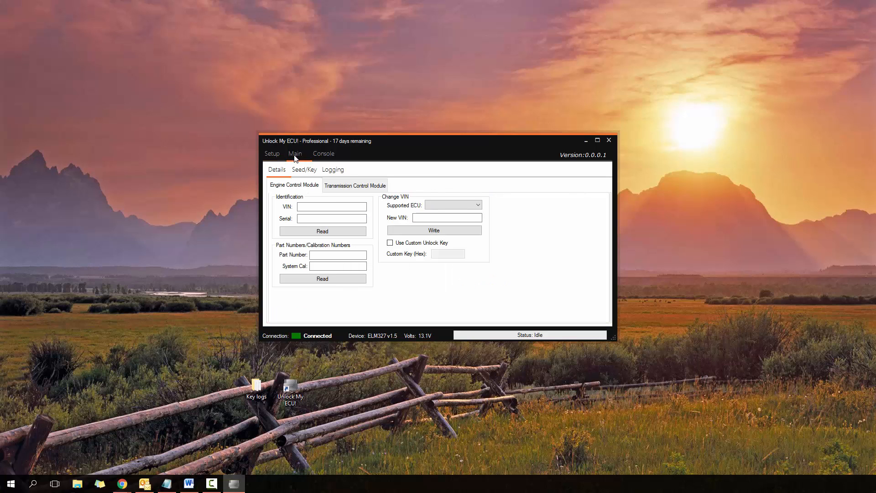
{"action": "mouse_move", "coordinate": [285, 234]}
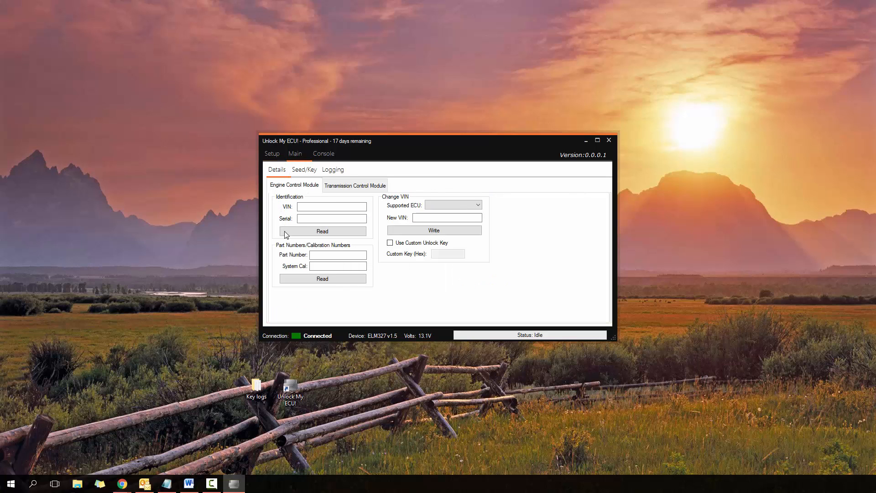
{"action": "mouse_move", "coordinate": [298, 220]}
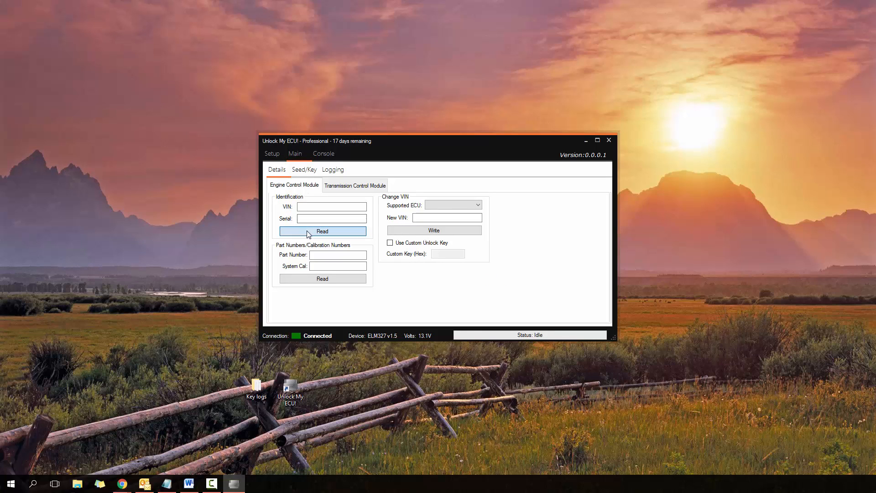
{"action": "left_click", "coordinate": [323, 231]}
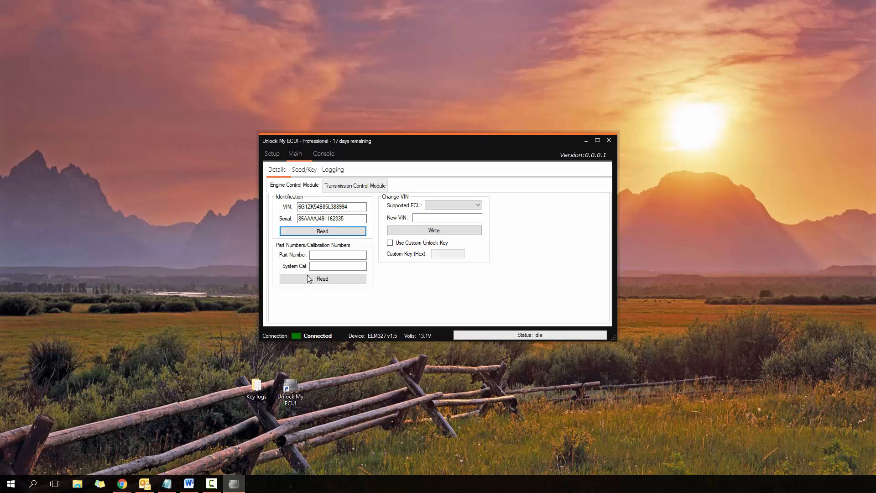
{"action": "left_click", "coordinate": [322, 278]}
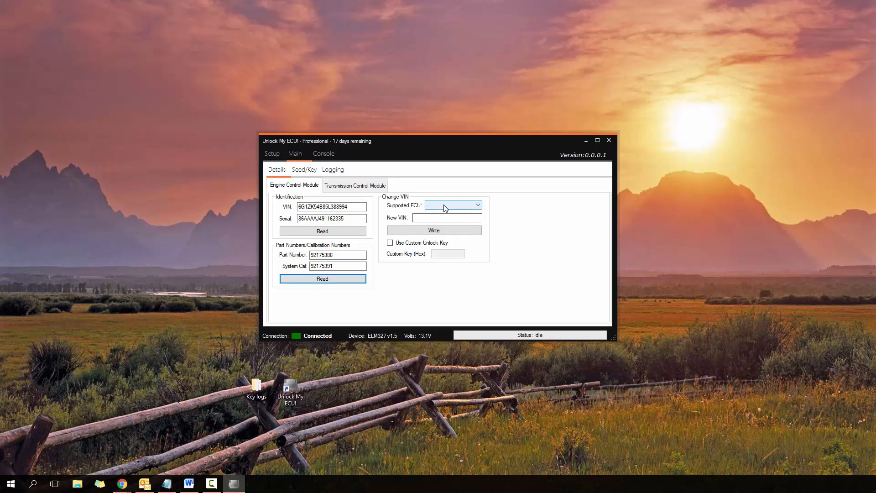
{"action": "left_click", "coordinate": [477, 205]}
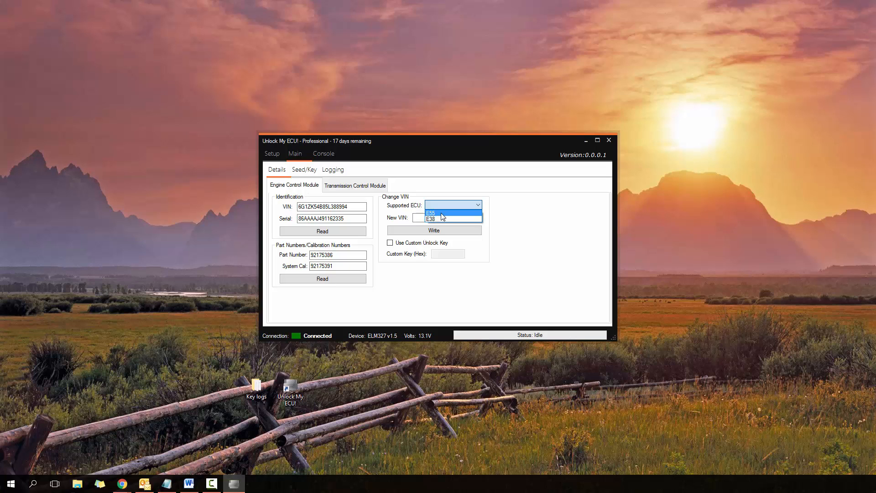
{"action": "mouse_move", "coordinate": [442, 219]}
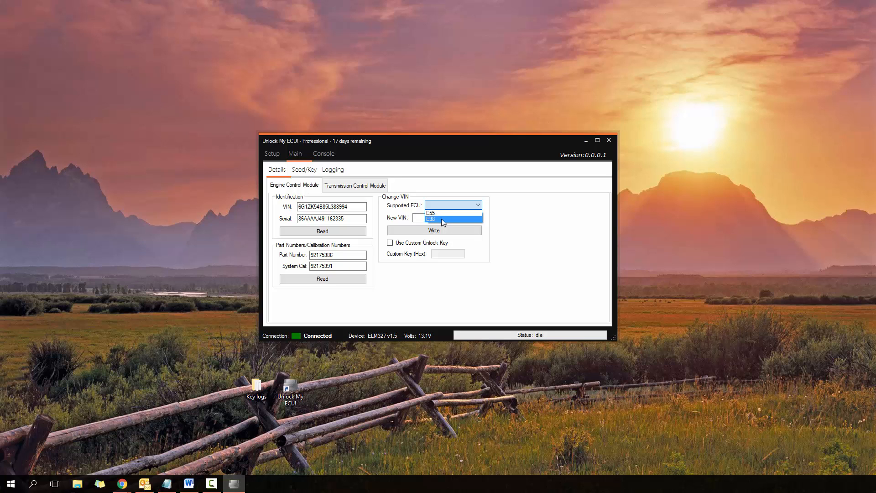
{"action": "mouse_move", "coordinate": [392, 216]}
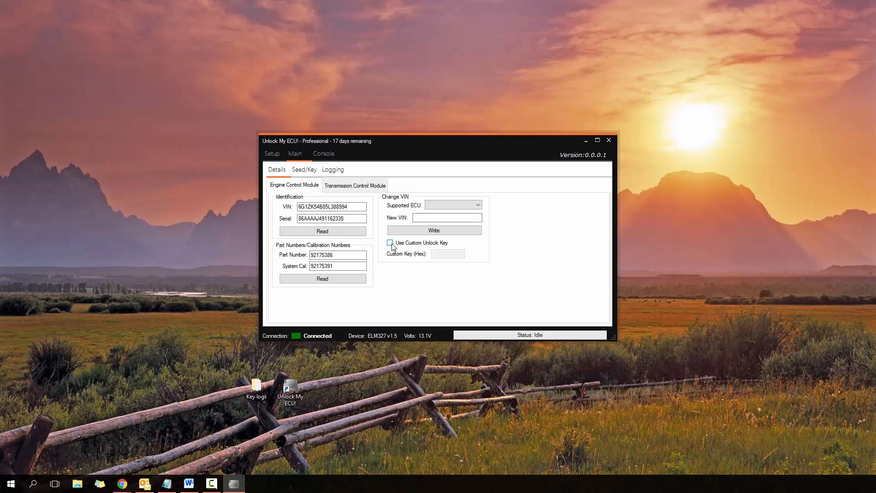
- Enable Use Custom Unlock Key and move into the Custom Key hex field
{"action": "left_click", "coordinate": [389, 243]}
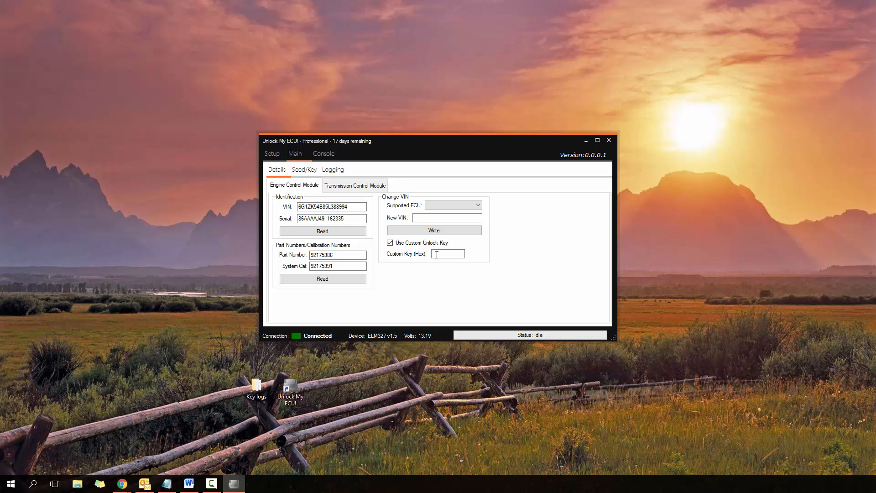
{"action": "left_click", "coordinate": [446, 218]}
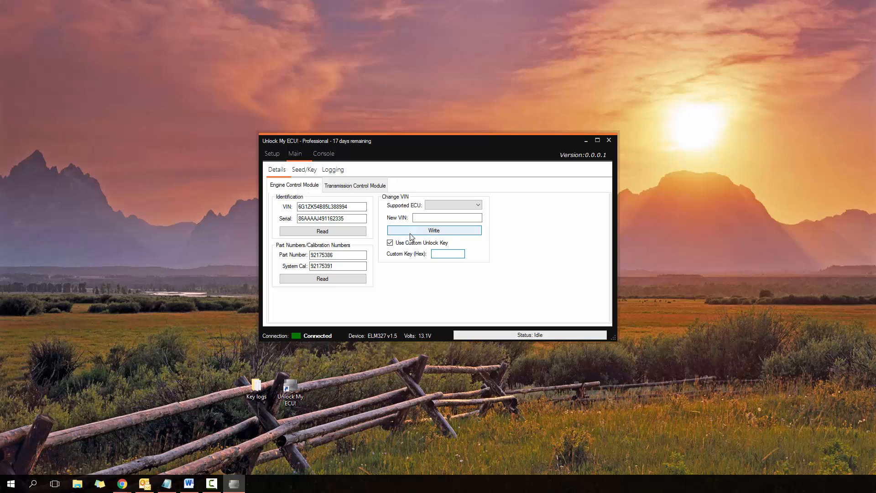
- Switch to the Transmission Control Module page and view its supported TCM list, T42 and T43
{"action": "left_click", "coordinate": [355, 185]}
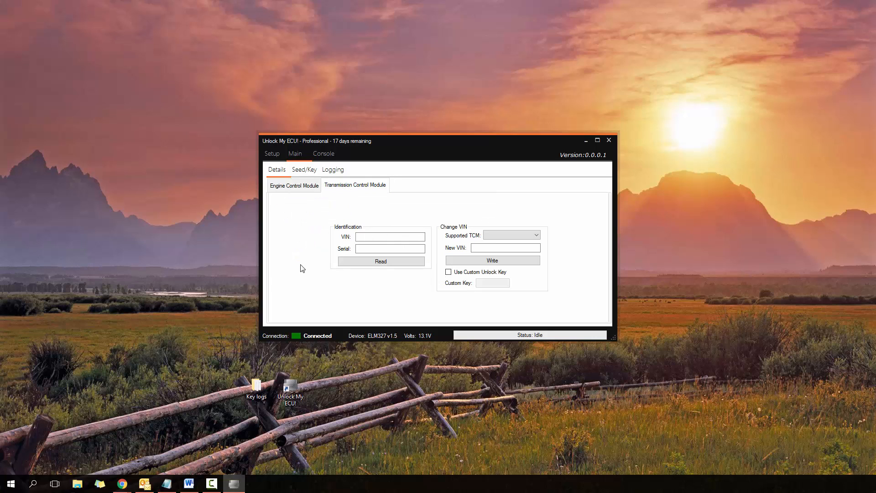
{"action": "mouse_move", "coordinate": [395, 238]}
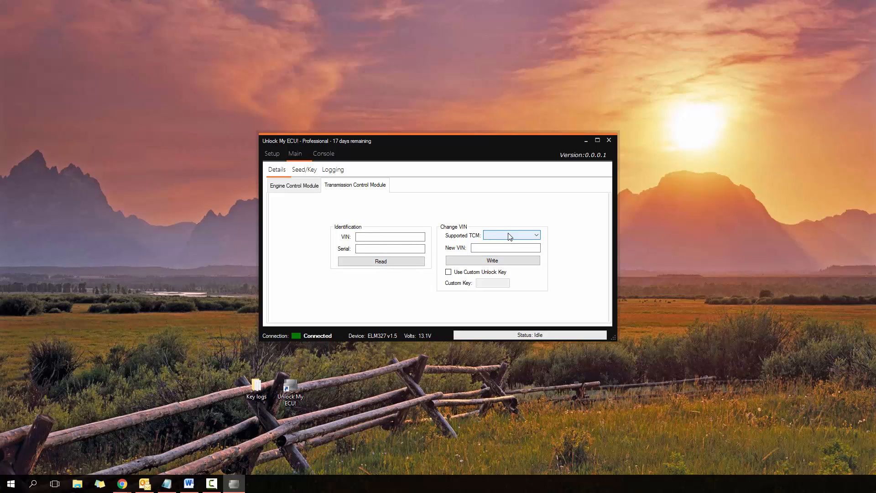
{"action": "left_click", "coordinate": [536, 235]}
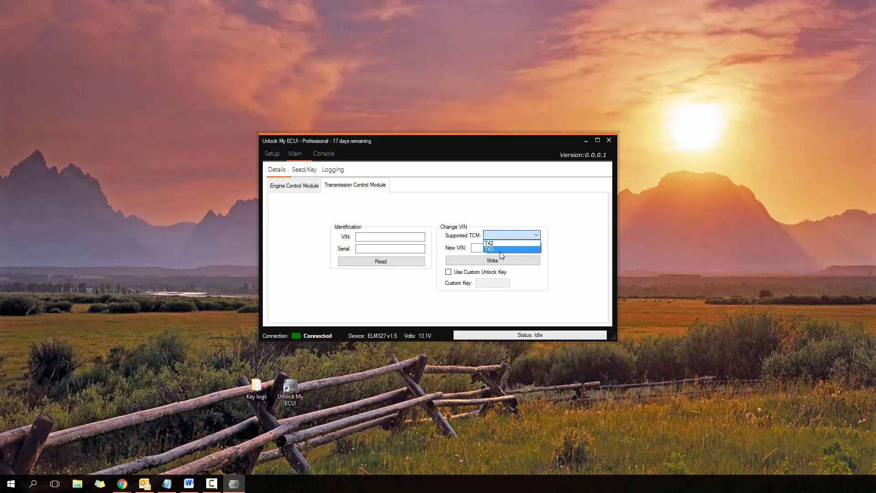
{"action": "left_click", "coordinate": [491, 260]}
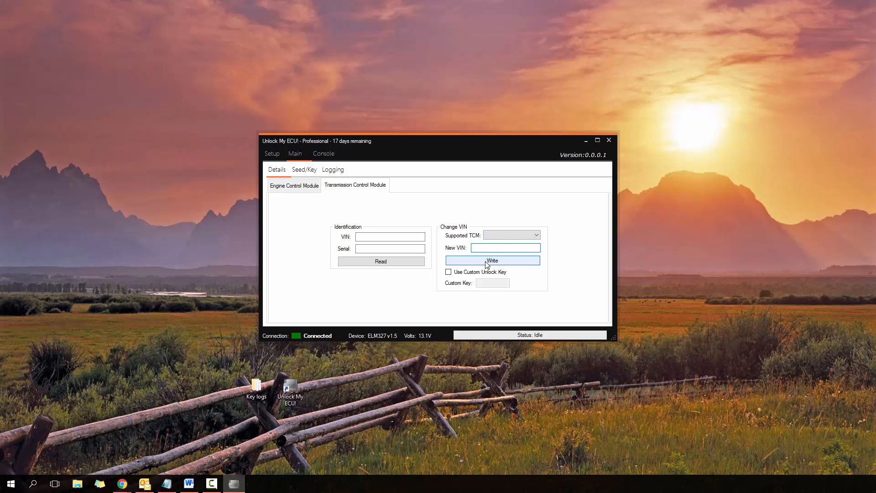
{"action": "left_click", "coordinate": [505, 247]}
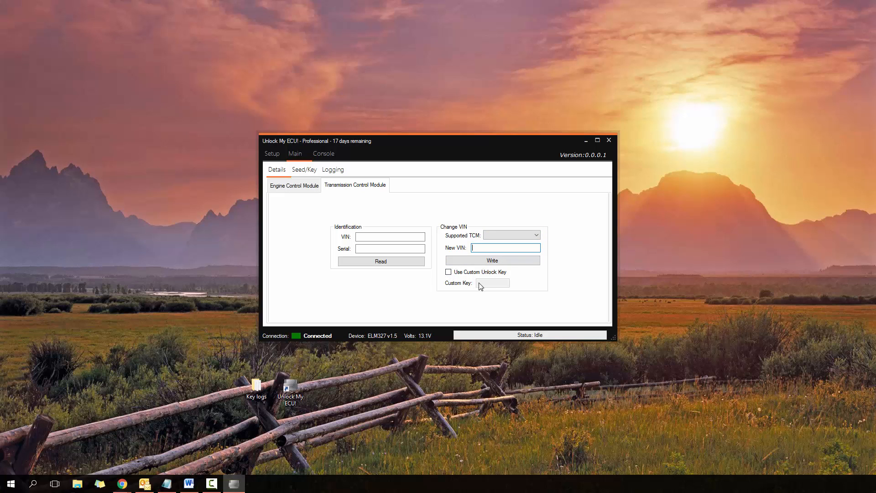
- On the Seed/Key page choose Engine Control Module and get the security seed 482E into the log
{"action": "left_click", "coordinate": [304, 170]}
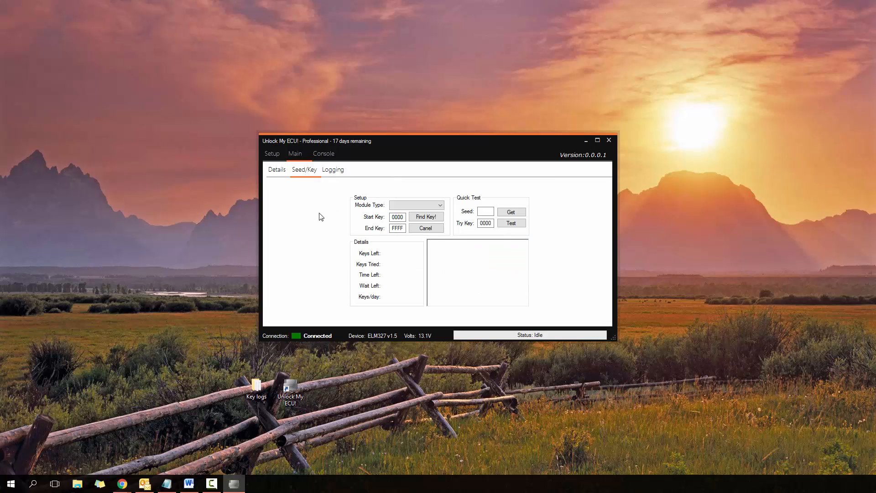
{"action": "mouse_move", "coordinate": [345, 259]}
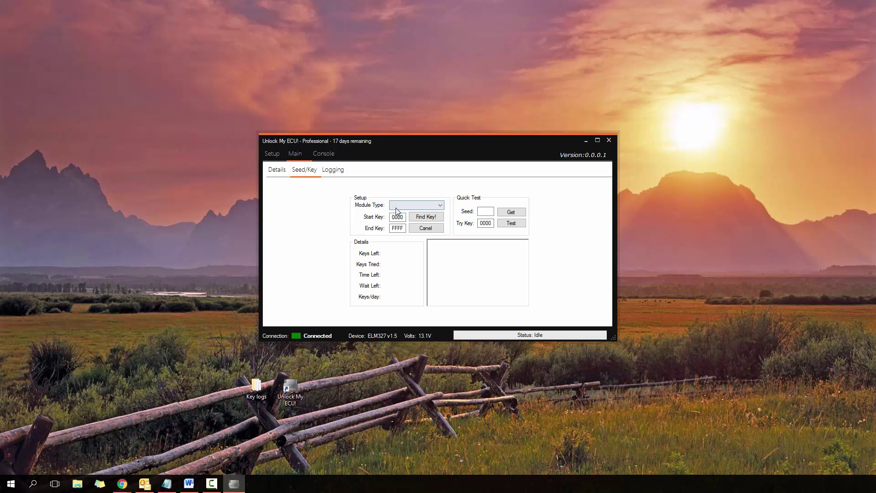
{"action": "left_click", "coordinate": [440, 206]}
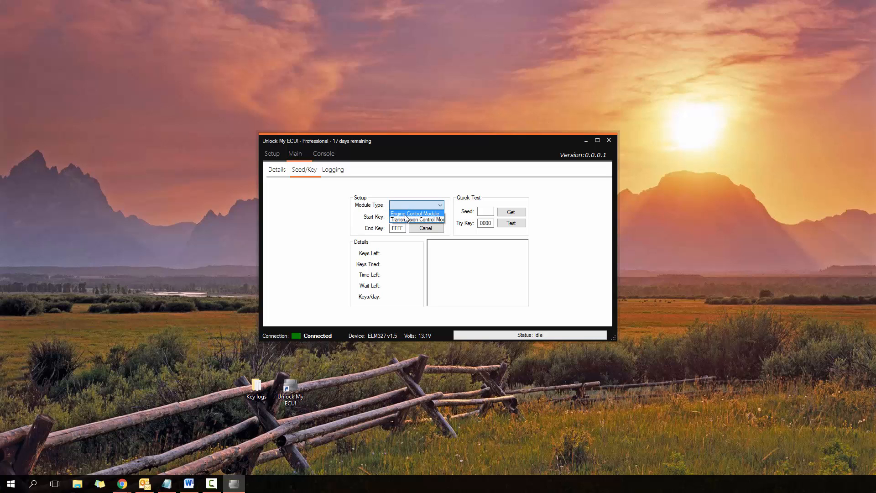
{"action": "mouse_move", "coordinate": [419, 218]}
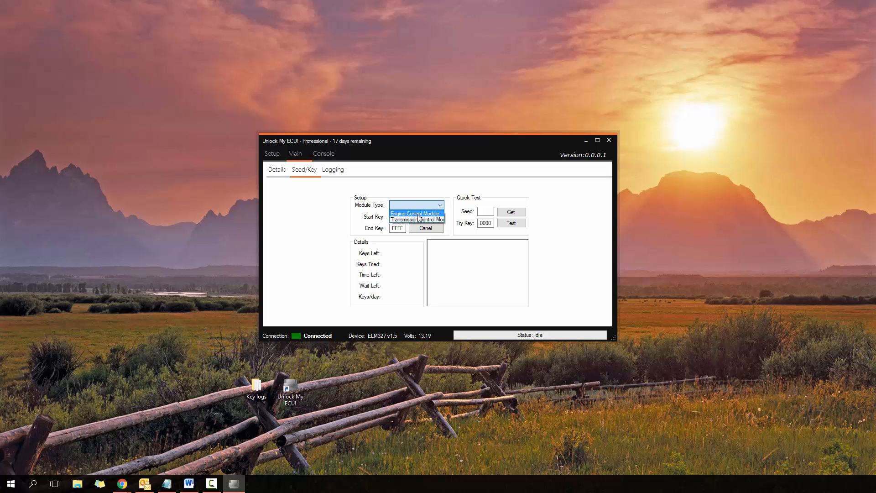
{"action": "left_click", "coordinate": [416, 213]}
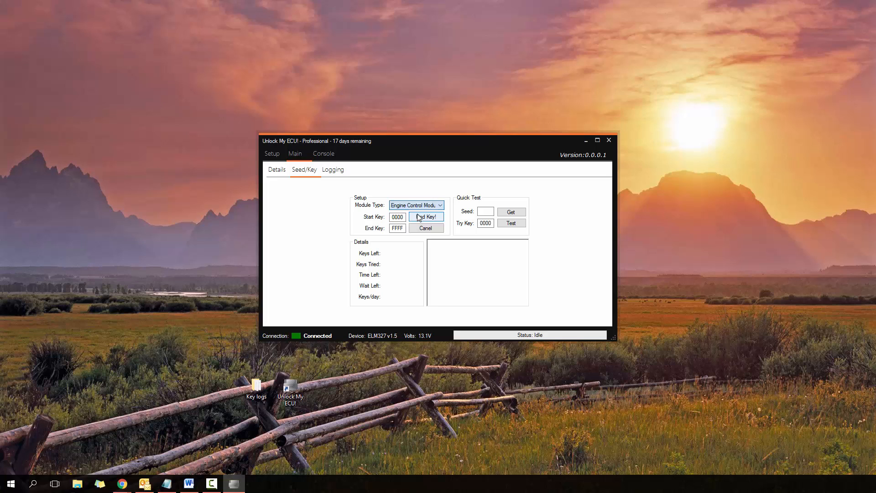
{"action": "mouse_move", "coordinate": [453, 217]}
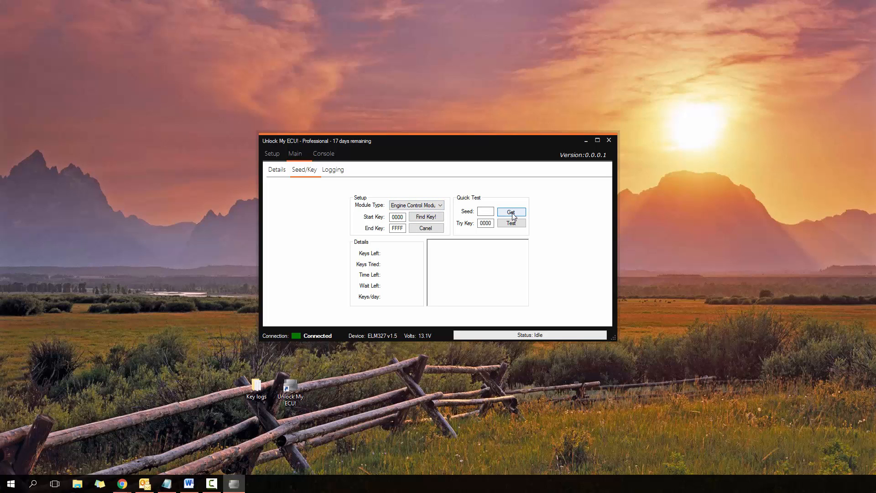
{"action": "left_click", "coordinate": [511, 210]}
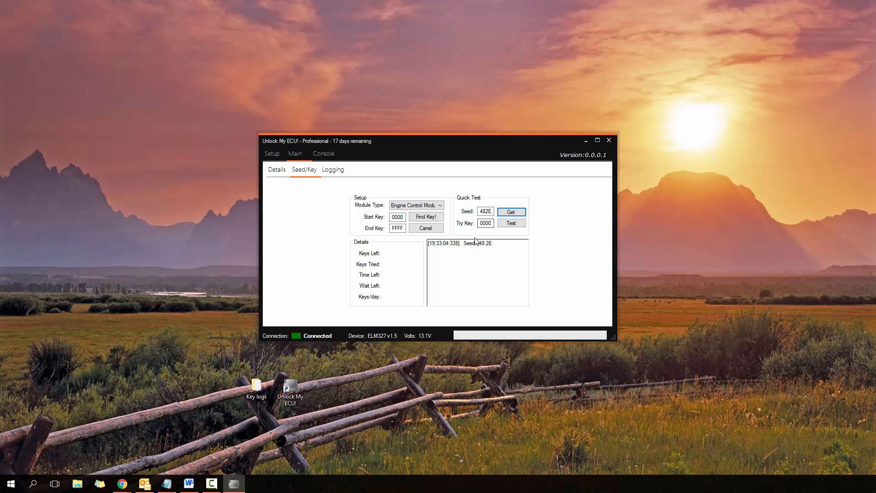
{"action": "left_click", "coordinate": [510, 211]}
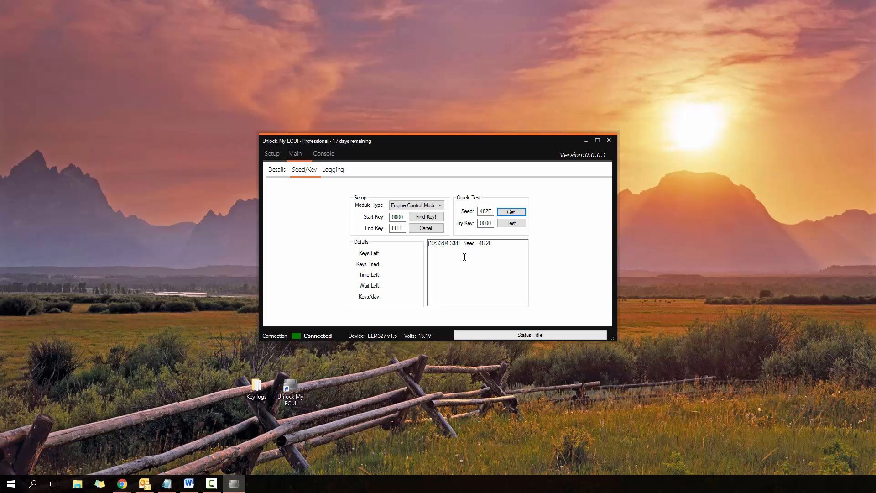
{"action": "mouse_move", "coordinate": [487, 269]}
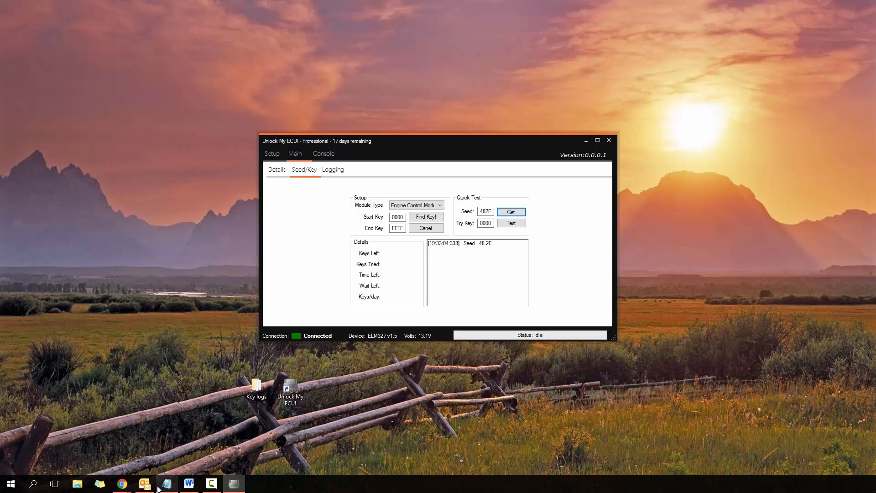
- Bring up the VZ - 3148 note for reference and select the Try Key and Seed fields
{"action": "left_click", "coordinate": [166, 484]}
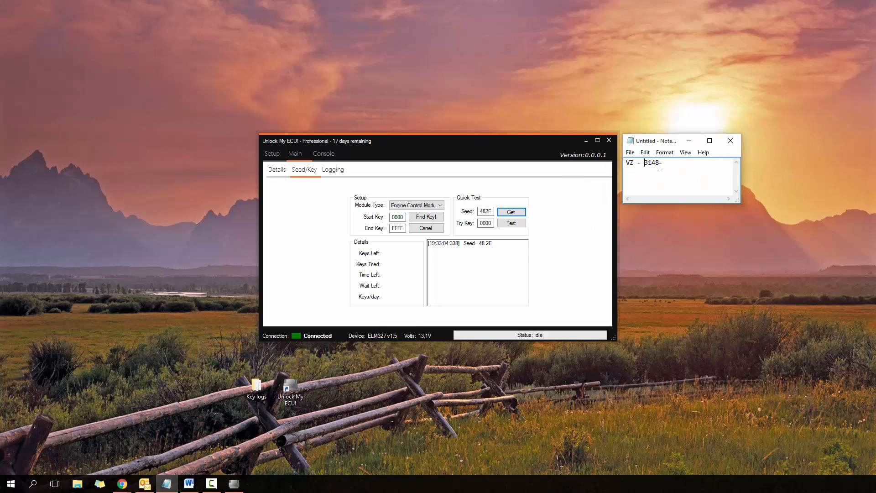
{"action": "mouse_move", "coordinate": [464, 224]}
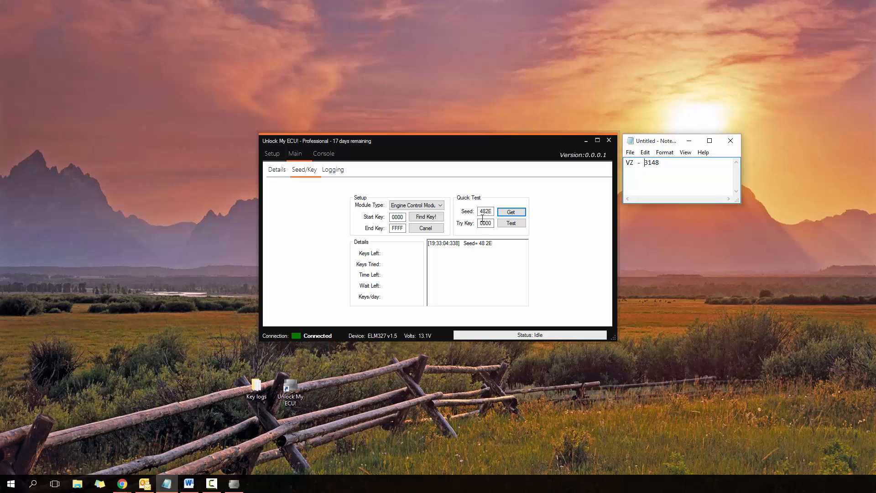
{"action": "mouse_move", "coordinate": [400, 291]}
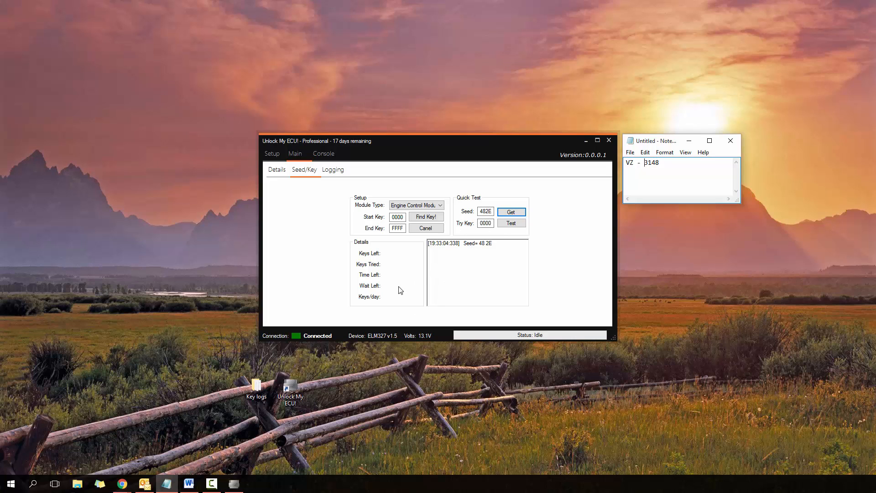
{"action": "mouse_move", "coordinate": [392, 321]}
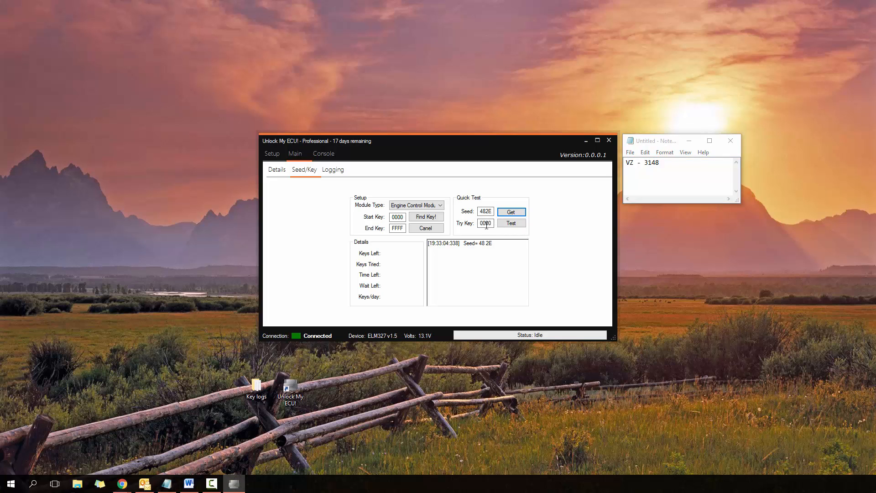
{"action": "triple_click", "coordinate": [485, 211]}
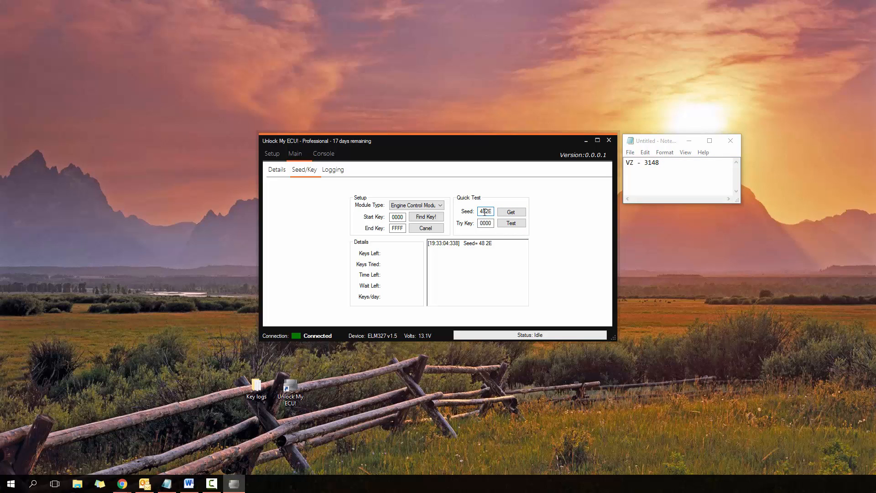
{"action": "left_click", "coordinate": [485, 223]}
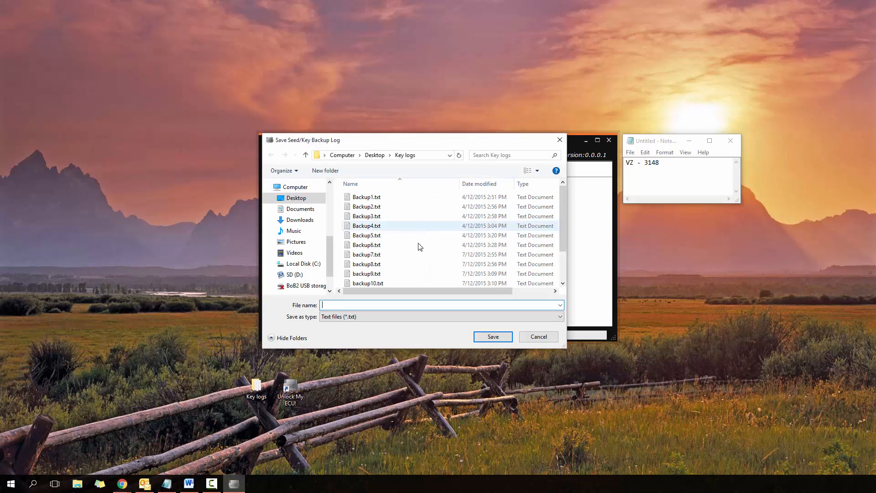
- Name the seed/key backup log backup14.txt in the Key logs folder, starting from backup13.txt
{"action": "scroll", "scroll_direction": "down", "scroll_amount": 3}
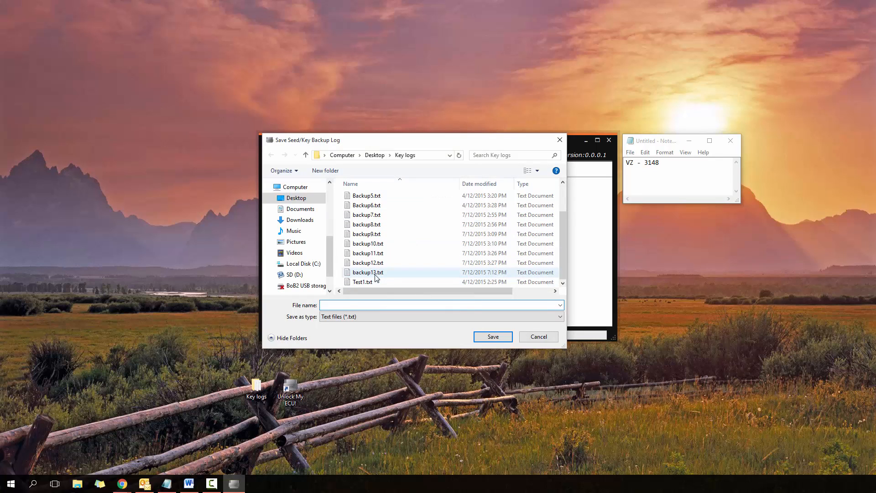
{"action": "left_click", "coordinate": [368, 272]}
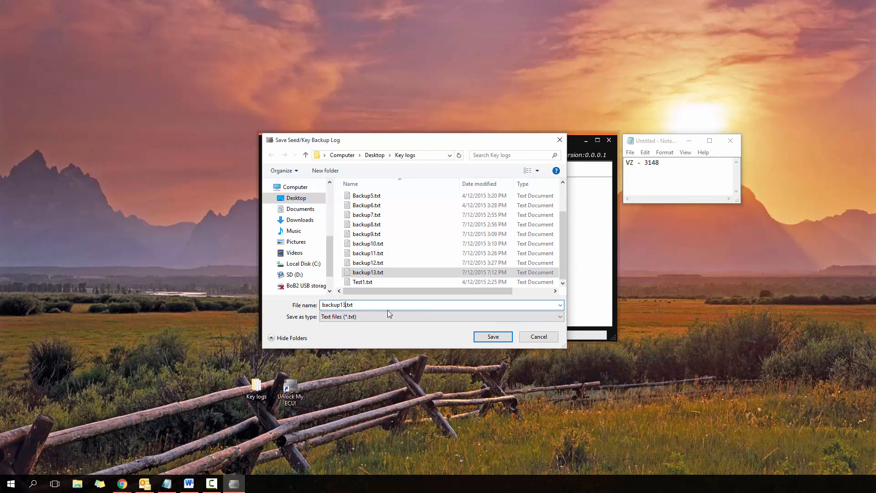
{"action": "type", "text": "backup14.txt"}
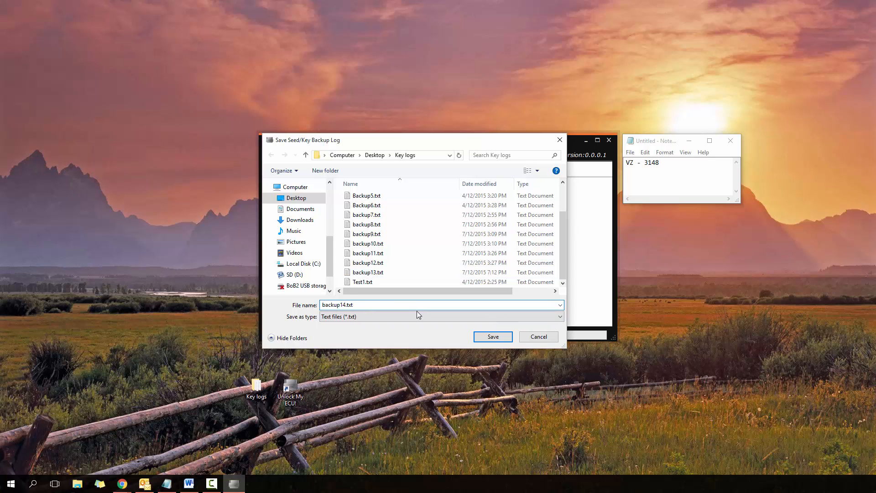
- Save the backup log so Find Key! starts brute-forcing keys from 0000, logging each incorrect try
{"action": "left_click", "coordinate": [492, 337]}
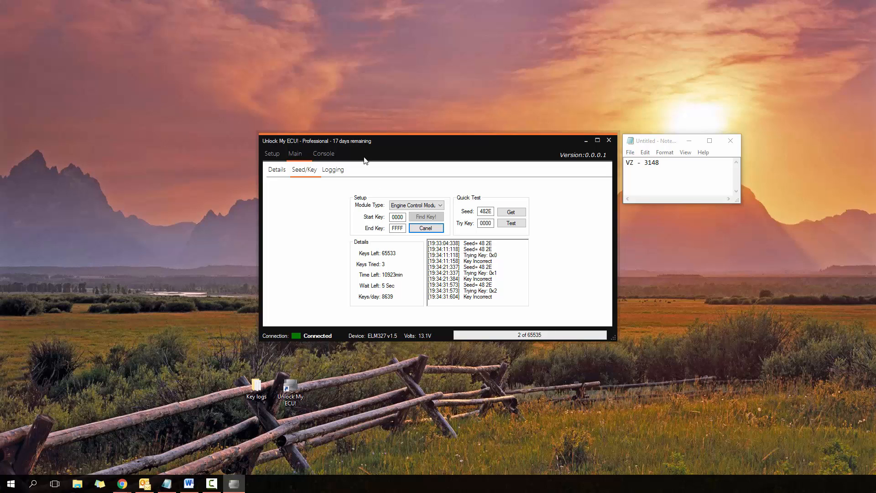
{"action": "left_click", "coordinate": [397, 217]}
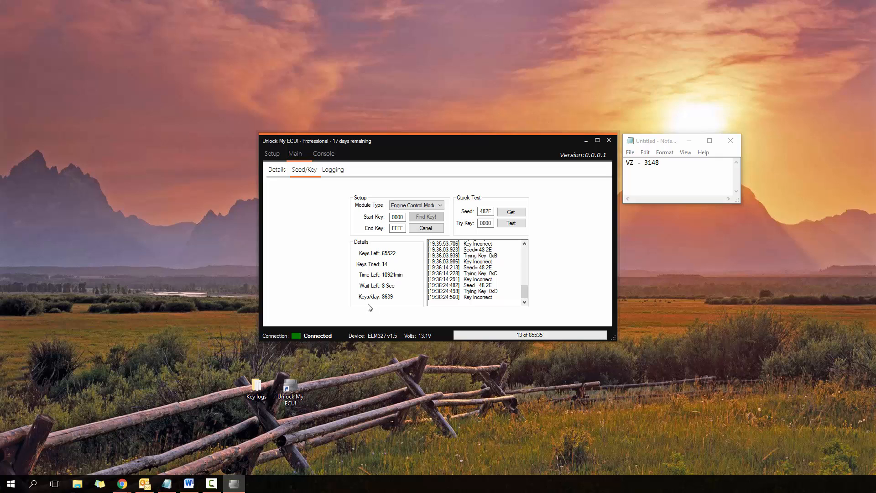
{"action": "mouse_move", "coordinate": [385, 306]}
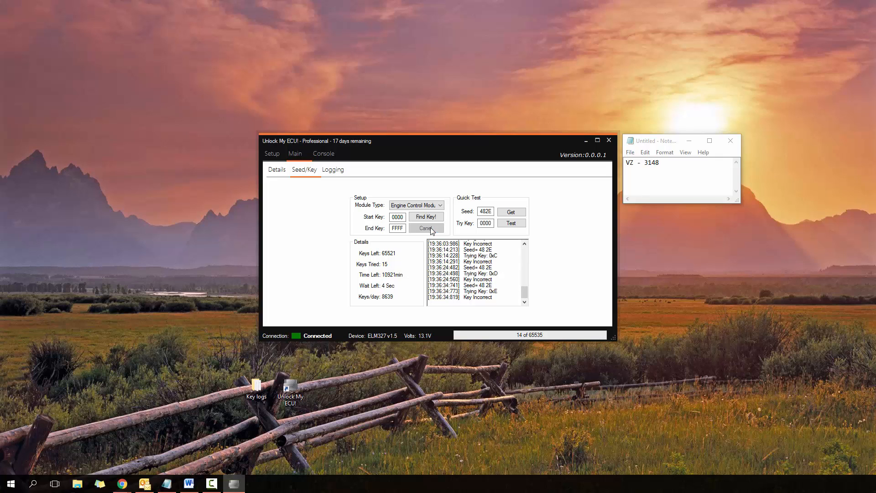
- Cancel the search, set Start Key to 3147, run Find Key! again and save the backup log to resume
{"action": "left_click", "coordinate": [426, 228]}
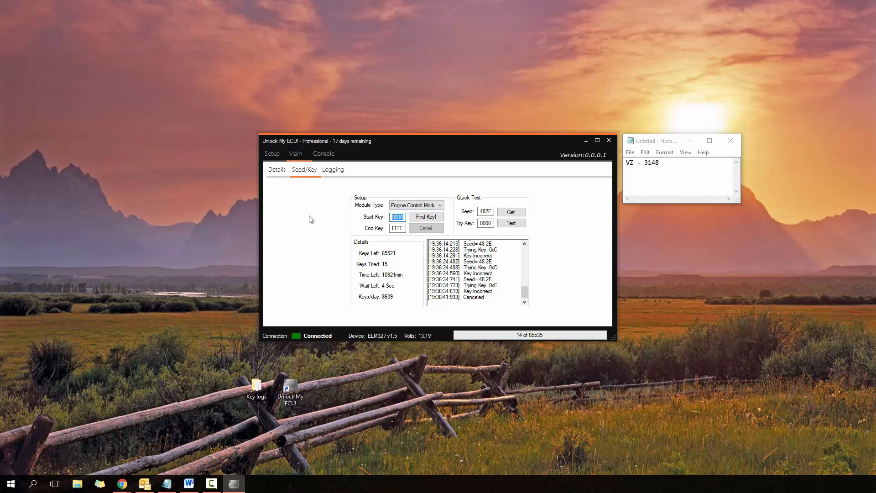
{"action": "type", "text": "3147"}
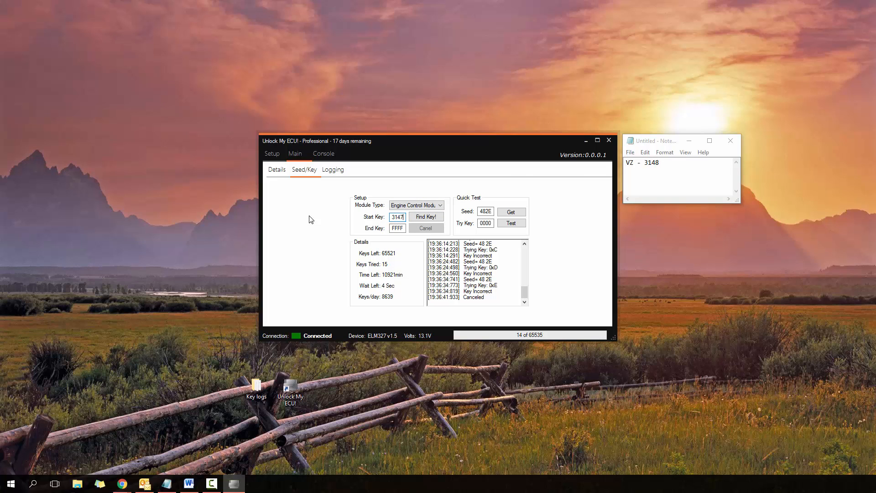
{"action": "left_click", "coordinate": [425, 217]}
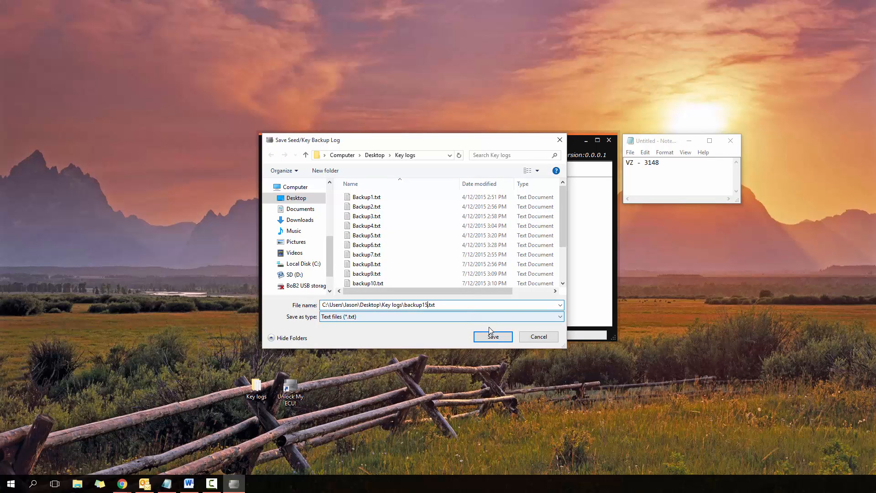
{"action": "left_click", "coordinate": [492, 336]}
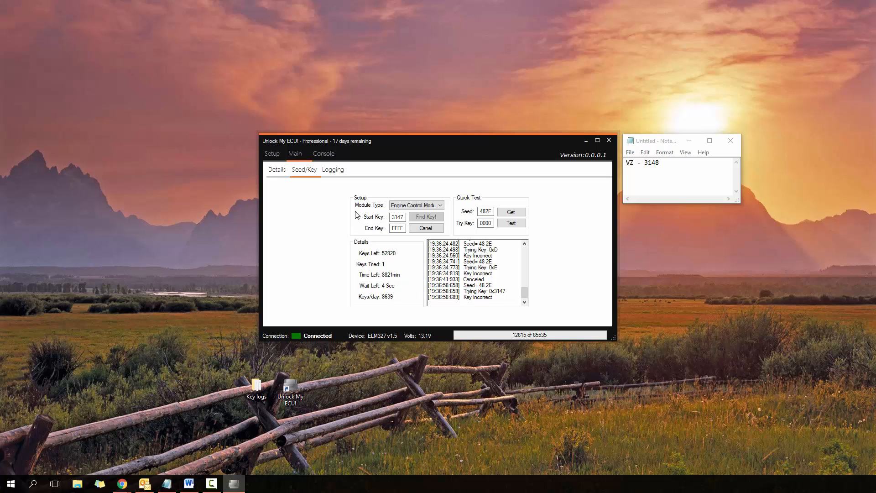
{"action": "mouse_move", "coordinate": [377, 312]}
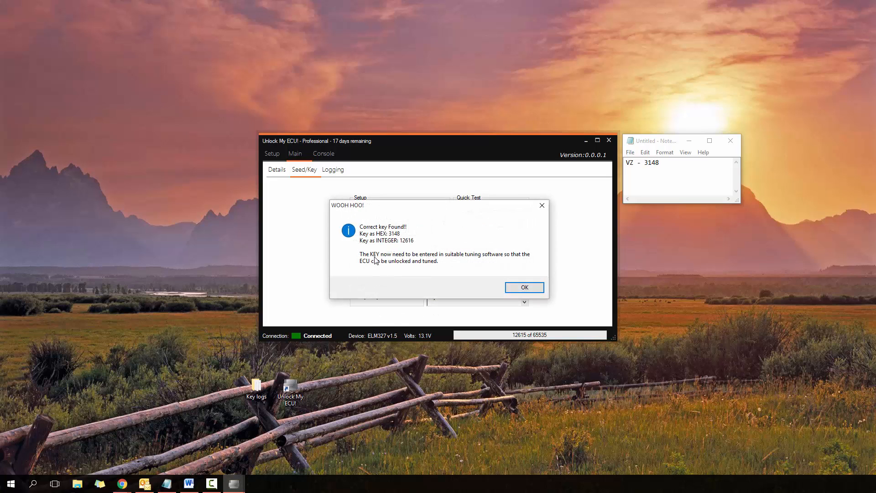
{"action": "mouse_move", "coordinate": [411, 241]}
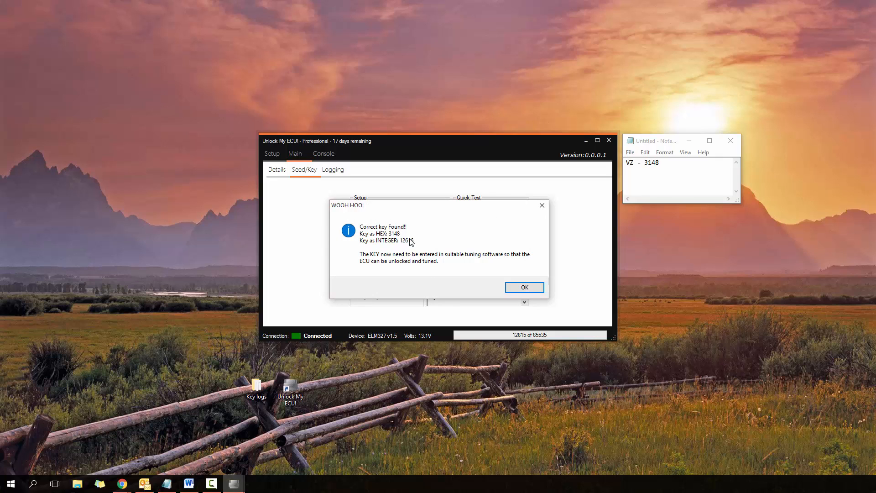
{"action": "mouse_move", "coordinate": [458, 258]}
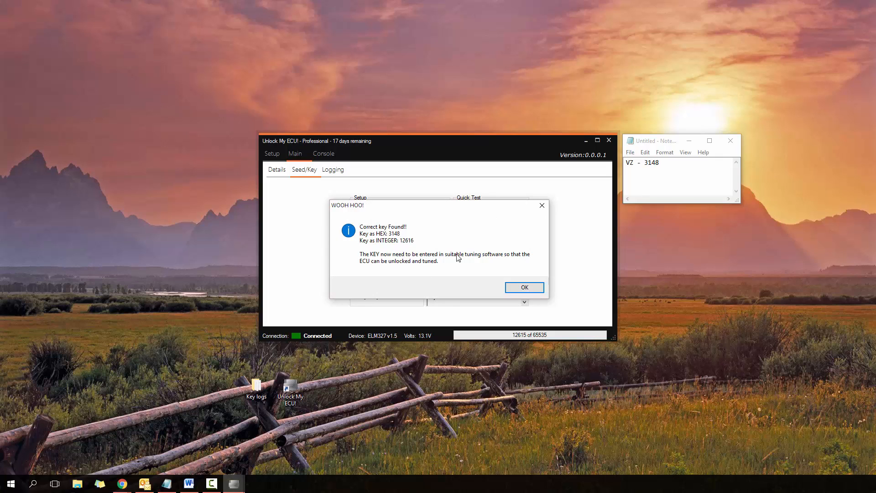
{"action": "mouse_move", "coordinate": [484, 246]}
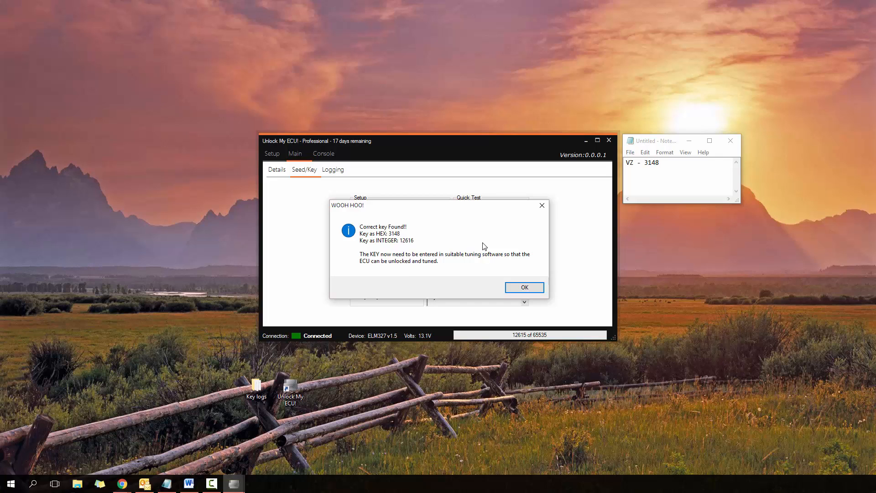
{"action": "mouse_move", "coordinate": [481, 236]}
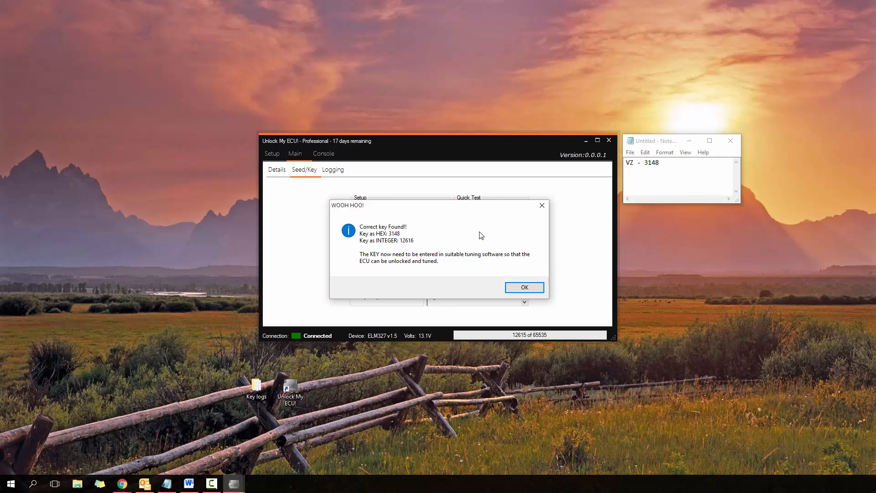
{"action": "mouse_move", "coordinate": [473, 230]}
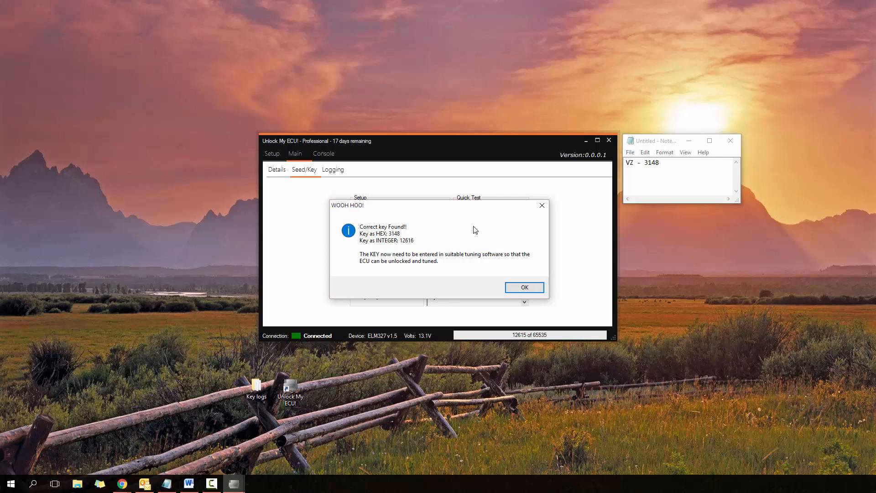
{"action": "mouse_move", "coordinate": [400, 248]}
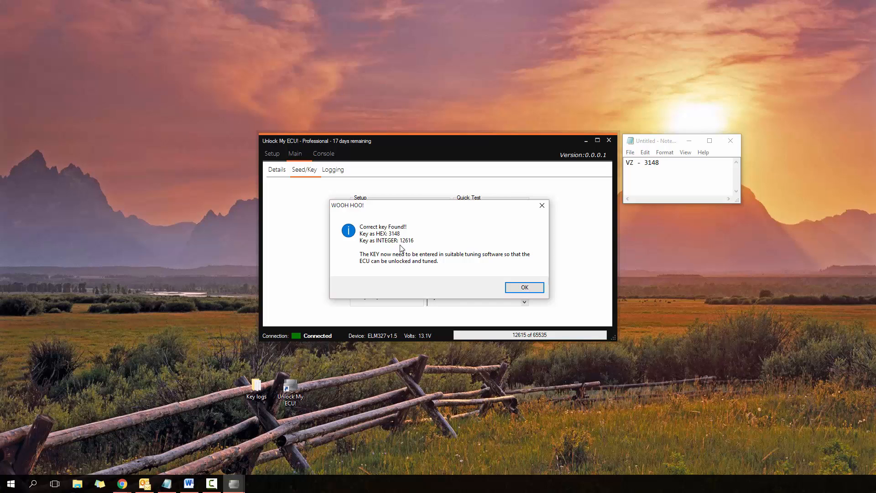
{"action": "mouse_move", "coordinate": [430, 256]}
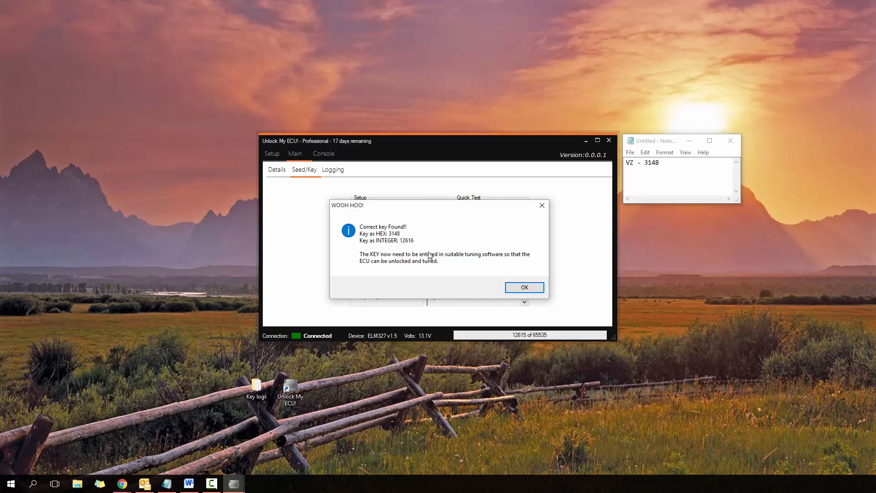
{"action": "mouse_move", "coordinate": [395, 240]}
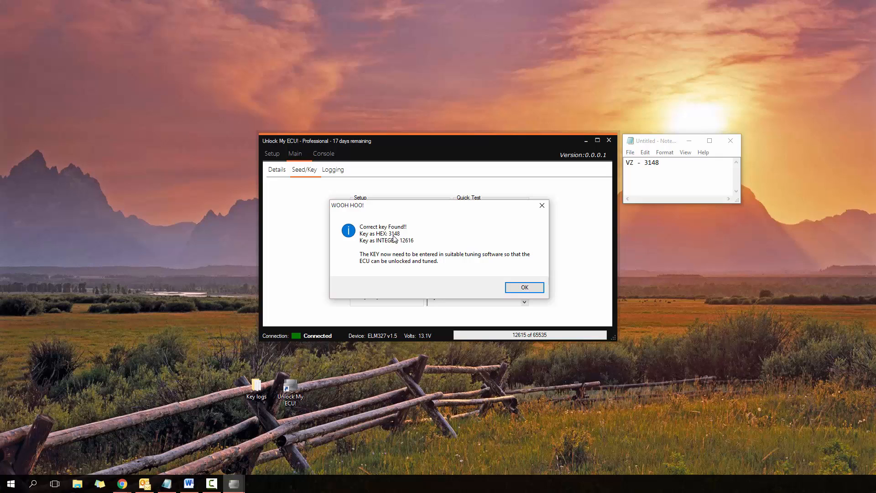
{"action": "mouse_move", "coordinate": [386, 241]}
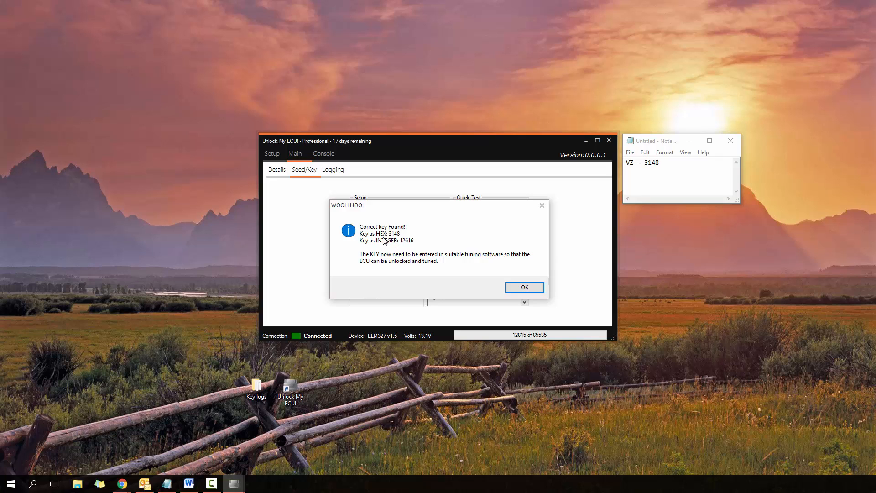
{"action": "mouse_move", "coordinate": [381, 246]}
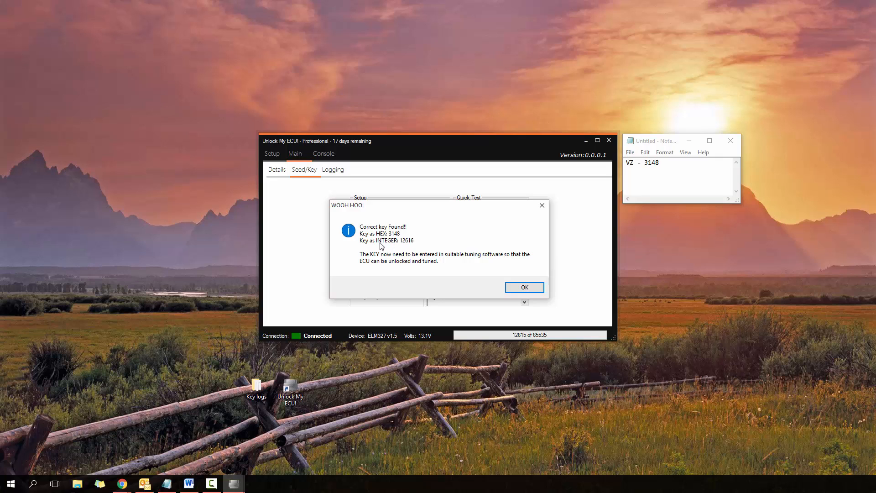
{"action": "mouse_move", "coordinate": [417, 250]}
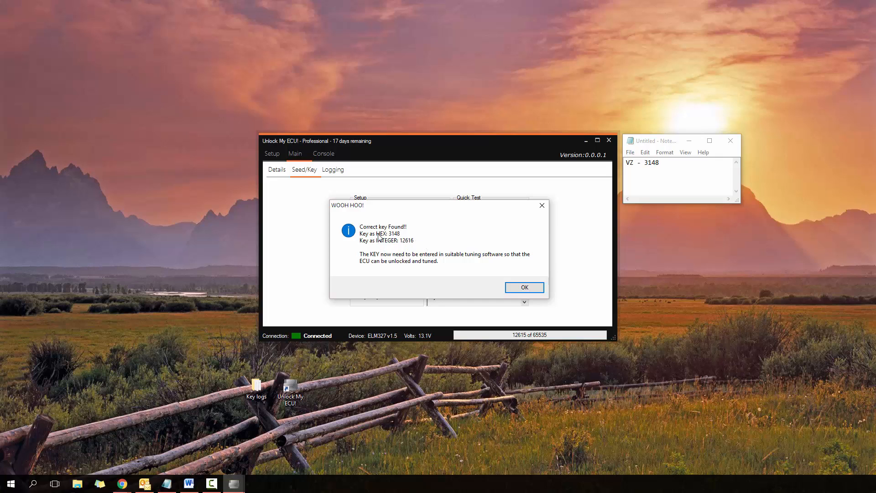
{"action": "mouse_move", "coordinate": [399, 241]}
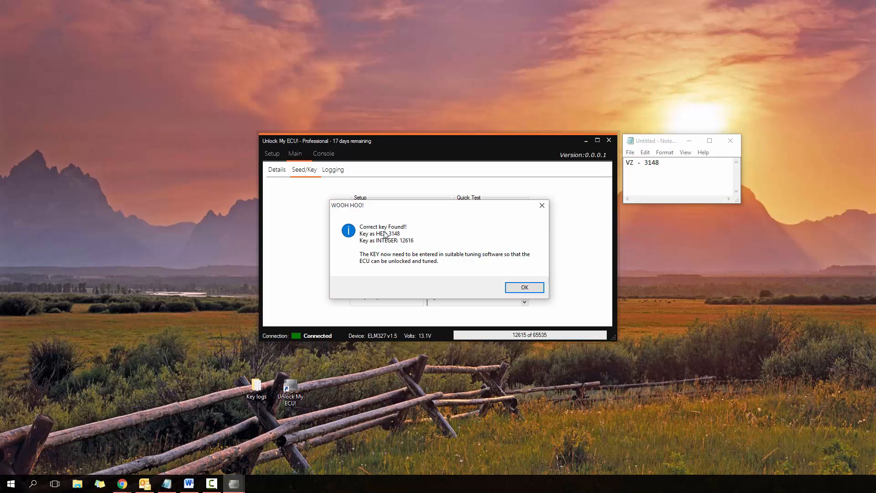
{"action": "mouse_move", "coordinate": [395, 247]}
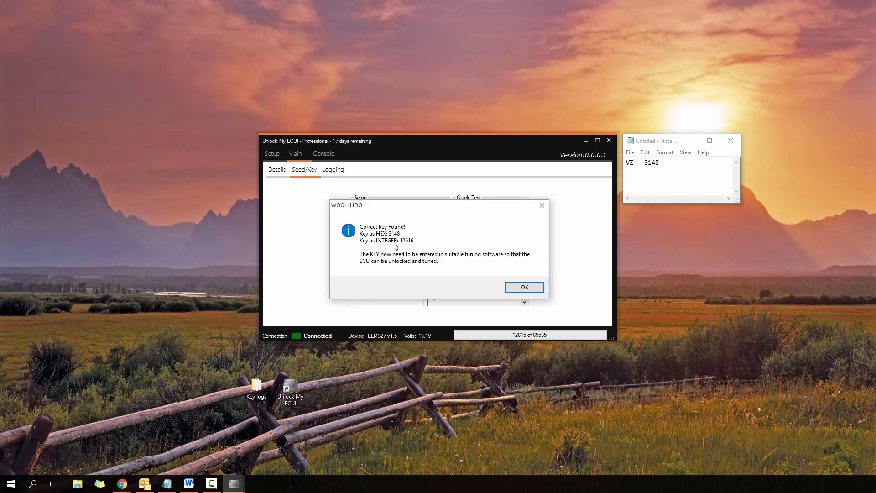
{"action": "mouse_move", "coordinate": [394, 241]}
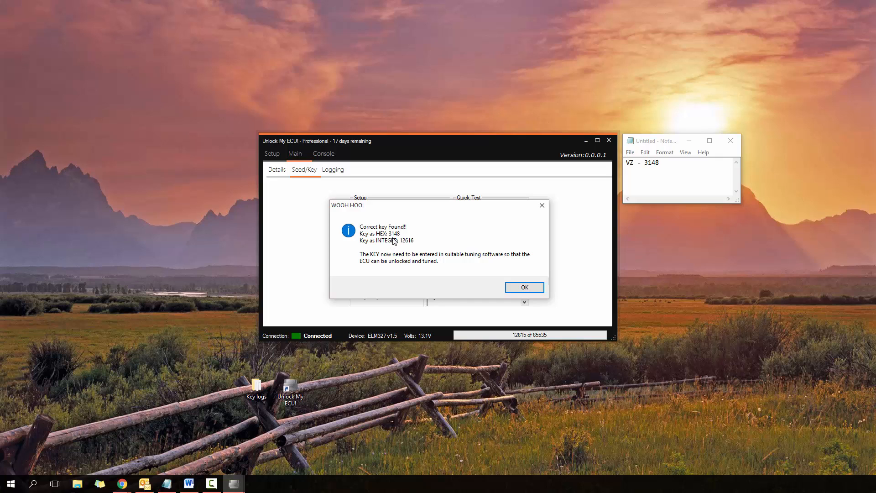
{"action": "mouse_move", "coordinate": [378, 249]}
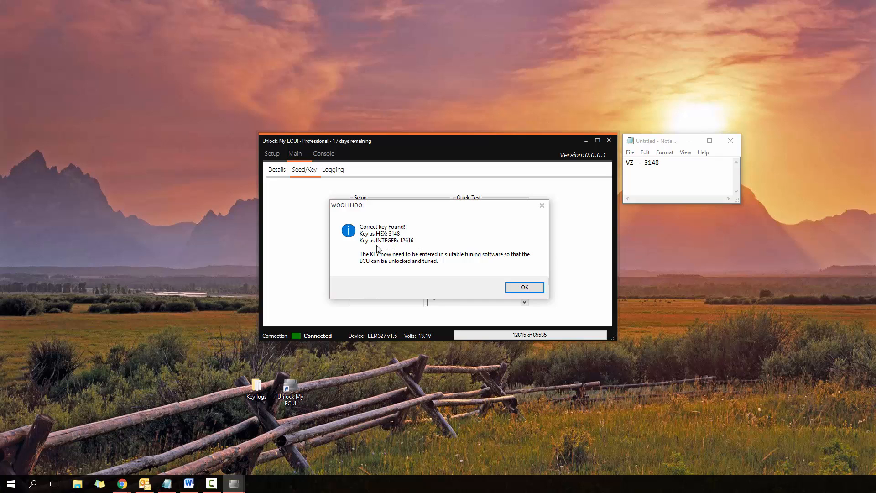
{"action": "mouse_move", "coordinate": [387, 247]}
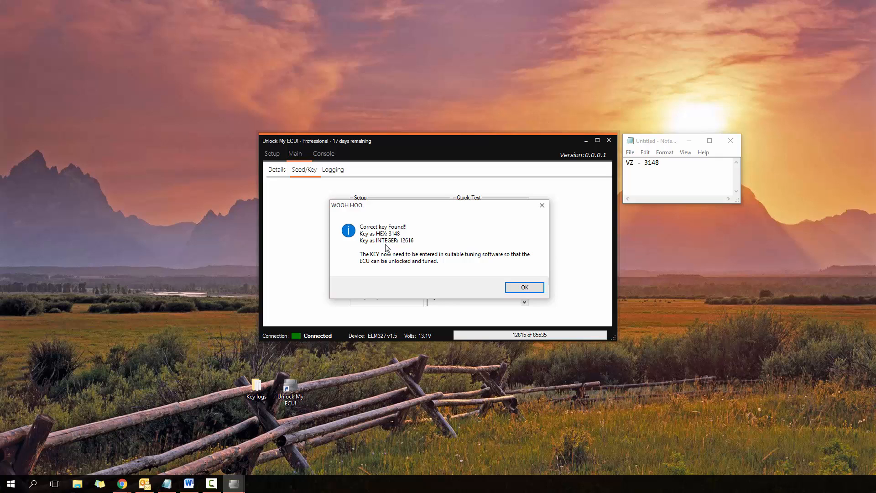
{"action": "mouse_move", "coordinate": [400, 255]}
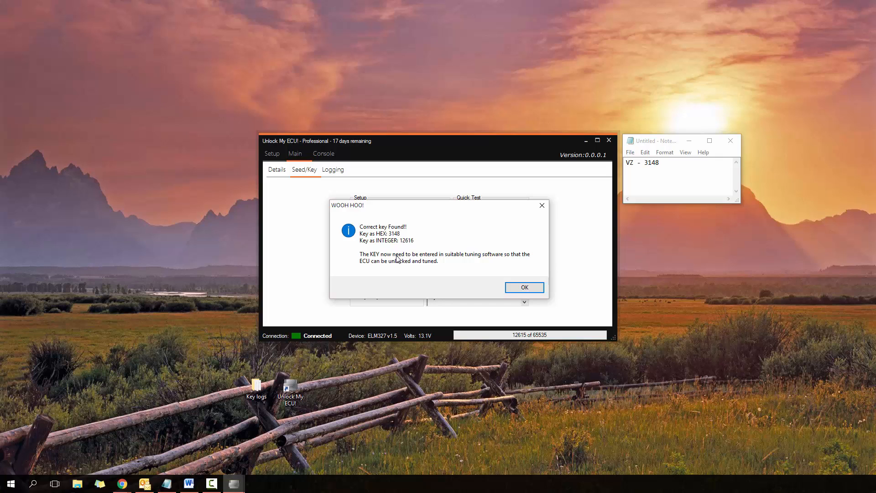
{"action": "mouse_move", "coordinate": [378, 272]}
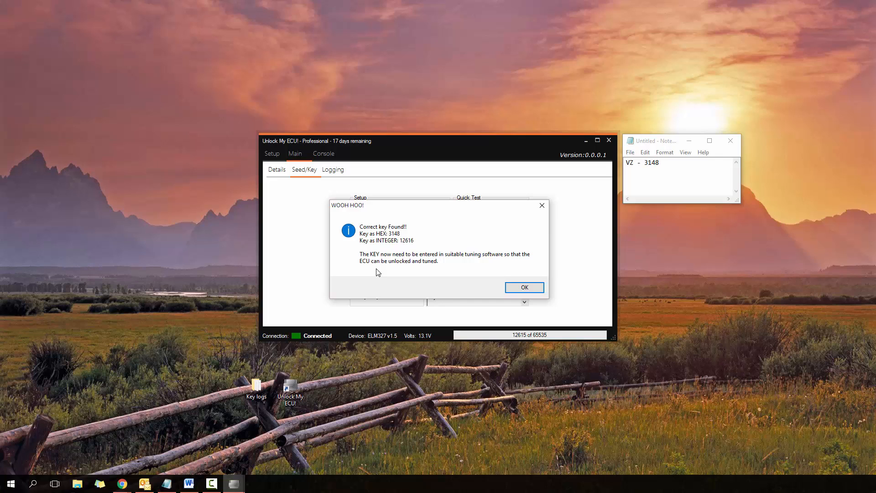
{"action": "mouse_move", "coordinate": [419, 263]}
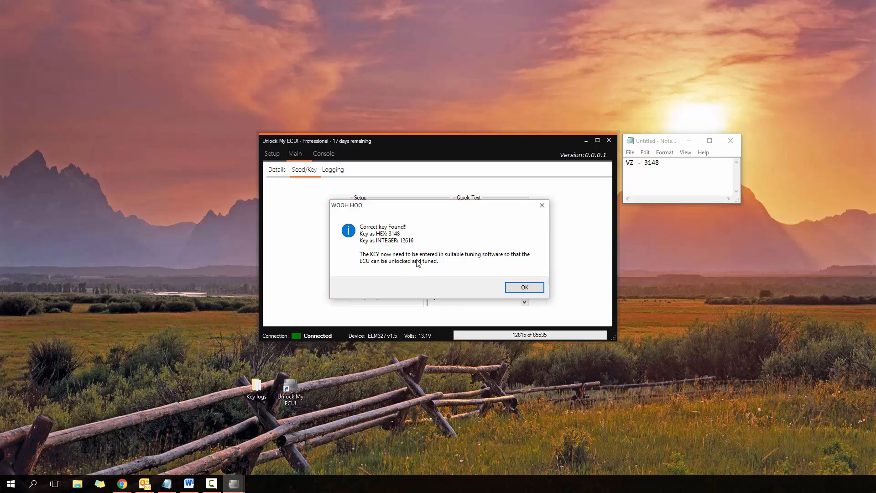
{"action": "mouse_move", "coordinate": [357, 244]}
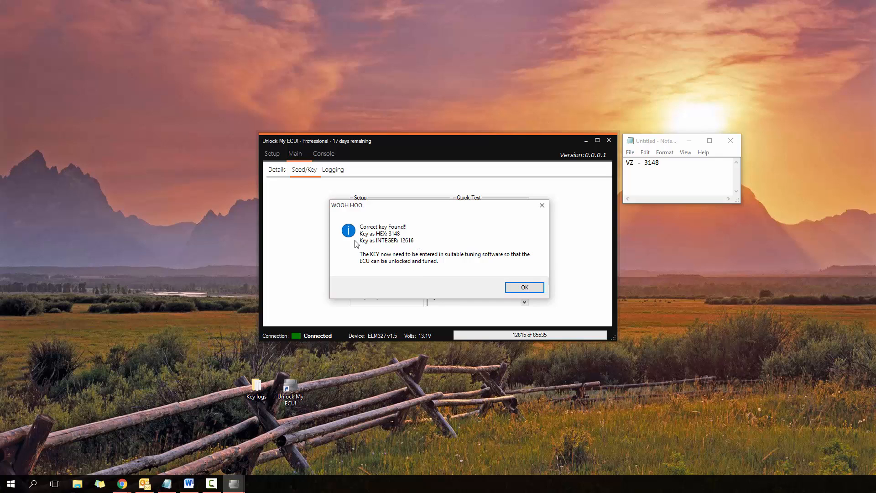
{"action": "mouse_move", "coordinate": [402, 235]}
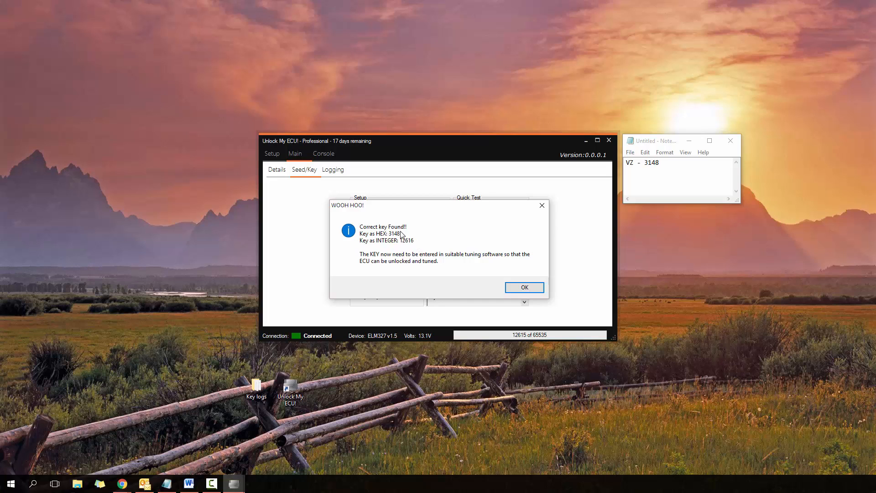
{"action": "mouse_move", "coordinate": [400, 238]}
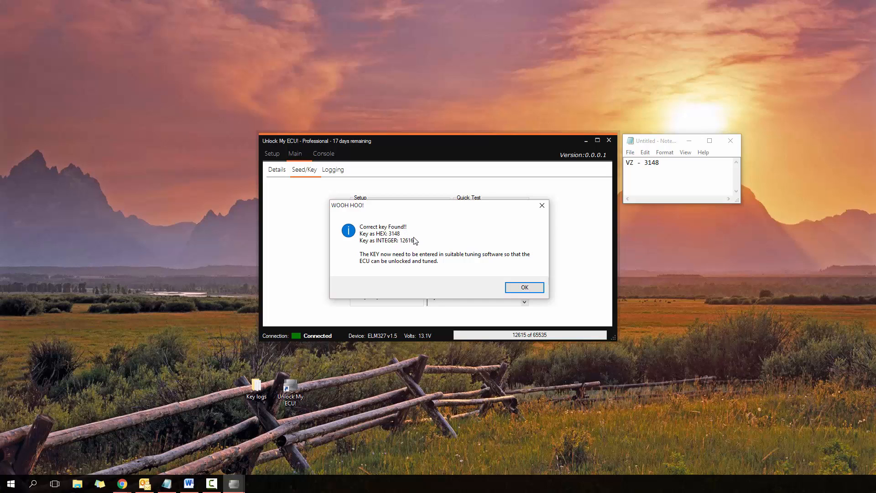
{"action": "mouse_move", "coordinate": [382, 243]}
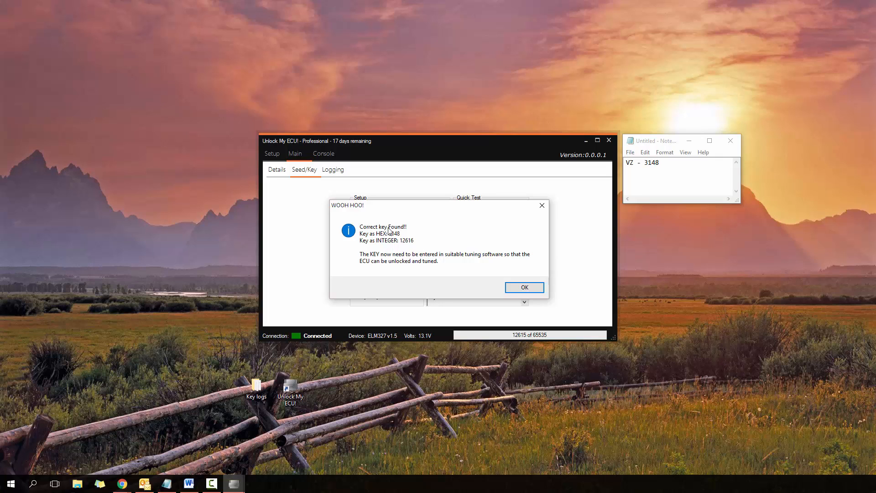
{"action": "mouse_move", "coordinate": [377, 265]}
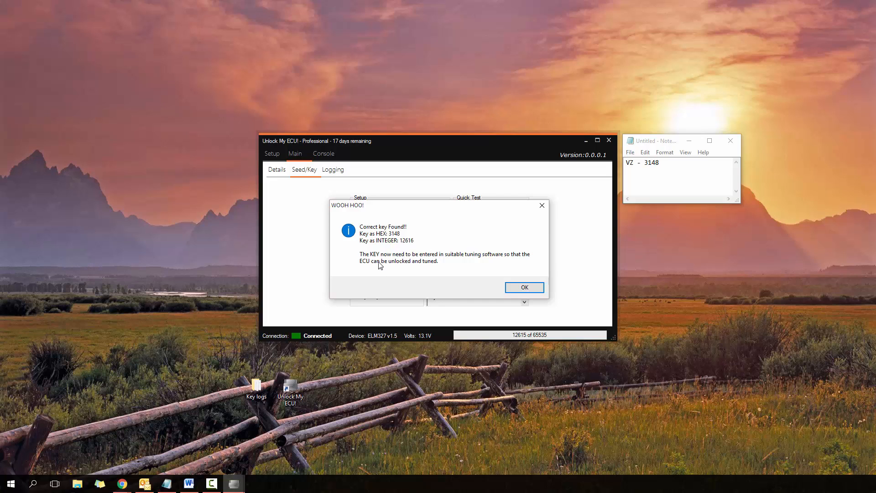
{"action": "mouse_move", "coordinate": [482, 265]}
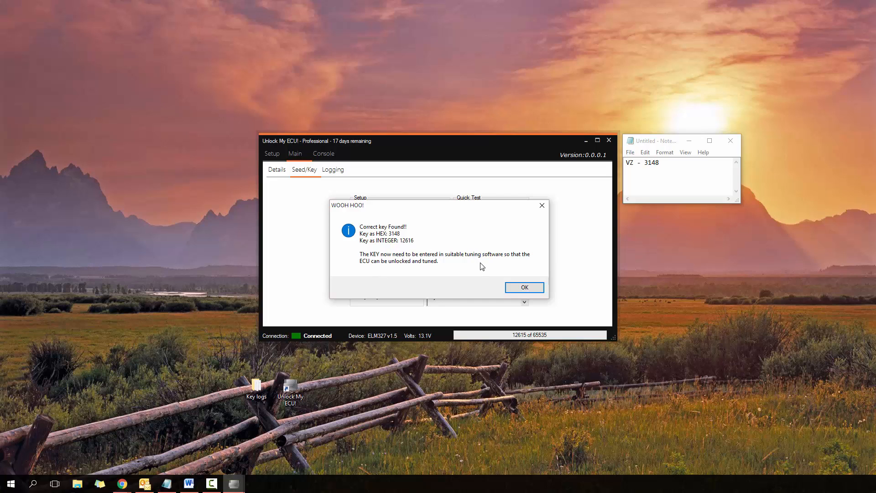
{"action": "mouse_move", "coordinate": [379, 242]}
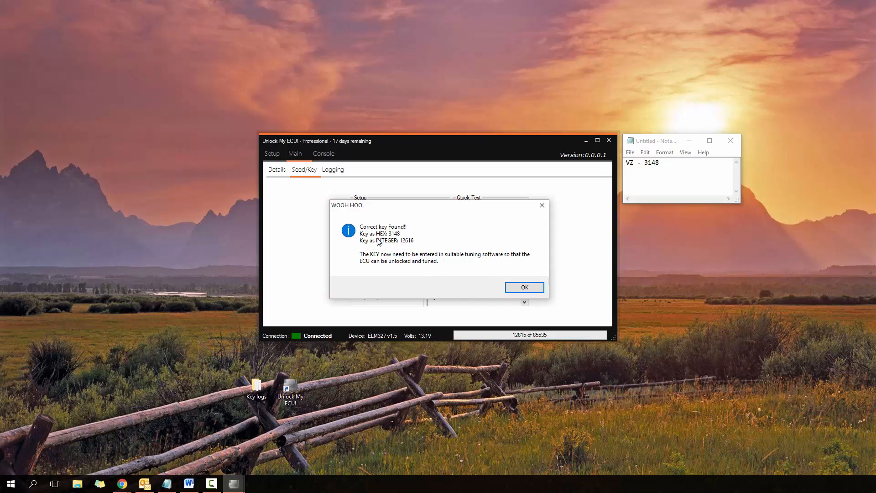
{"action": "mouse_move", "coordinate": [439, 250]}
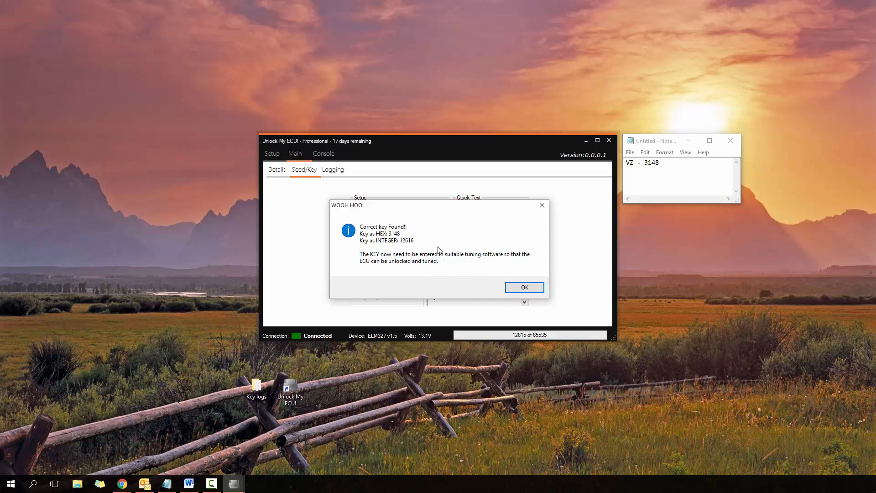
{"action": "mouse_move", "coordinate": [397, 258]}
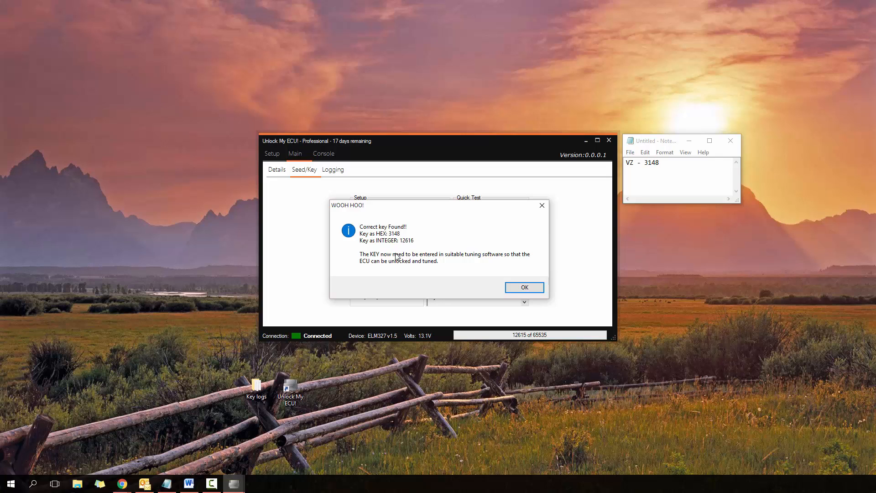
{"action": "mouse_move", "coordinate": [413, 225]}
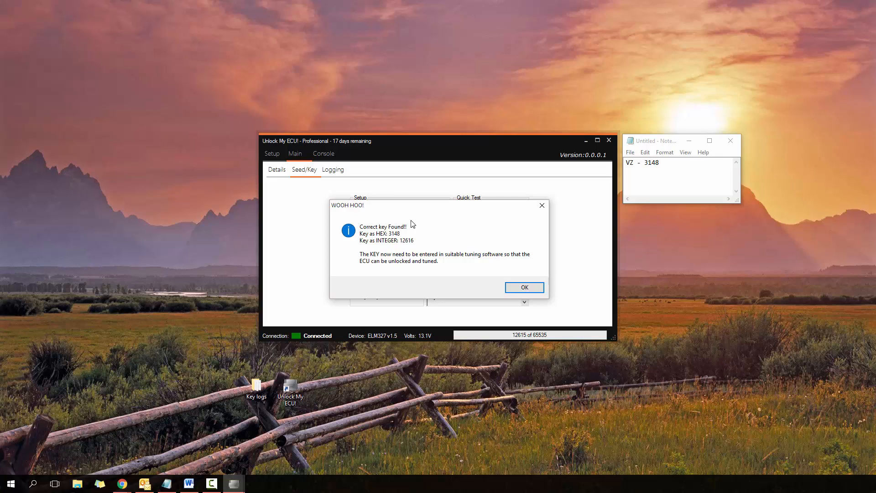
{"action": "mouse_move", "coordinate": [403, 228]}
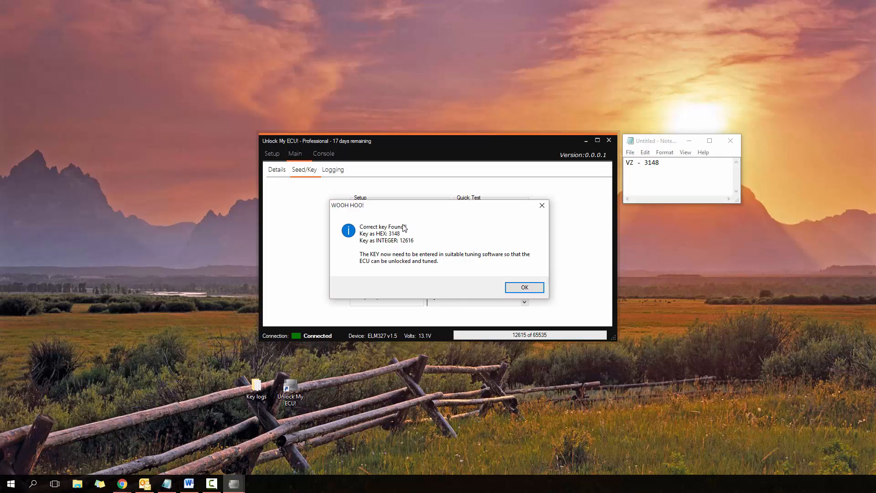
{"action": "mouse_move", "coordinate": [492, 267]}
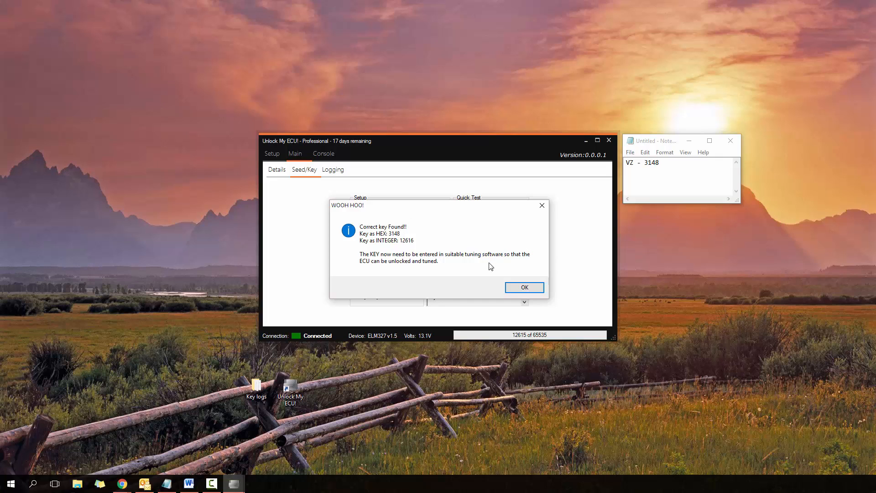
{"action": "mouse_move", "coordinate": [381, 275]}
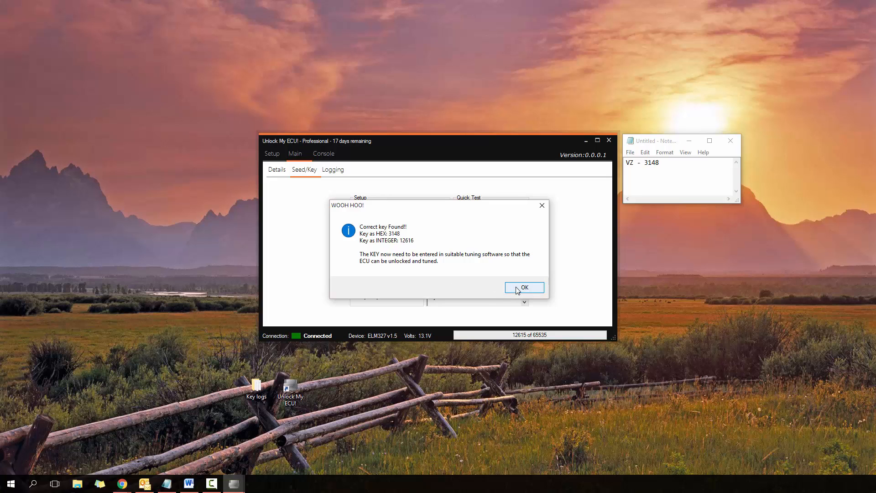
- Dismiss the WOOH HOO! dialog, leaving the log showing Correct key Found, hex 3148, integer 12616
{"action": "left_click", "coordinate": [523, 287]}
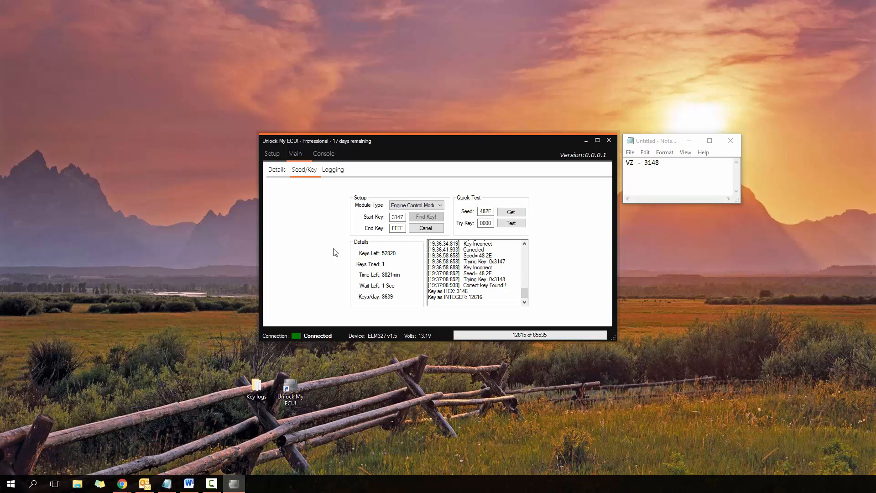
{"action": "mouse_move", "coordinate": [355, 205]}
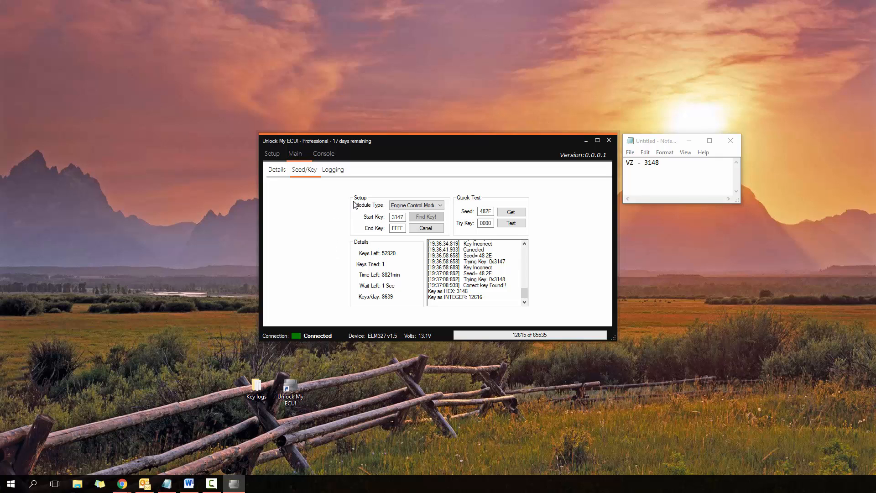
{"action": "mouse_move", "coordinate": [348, 296]}
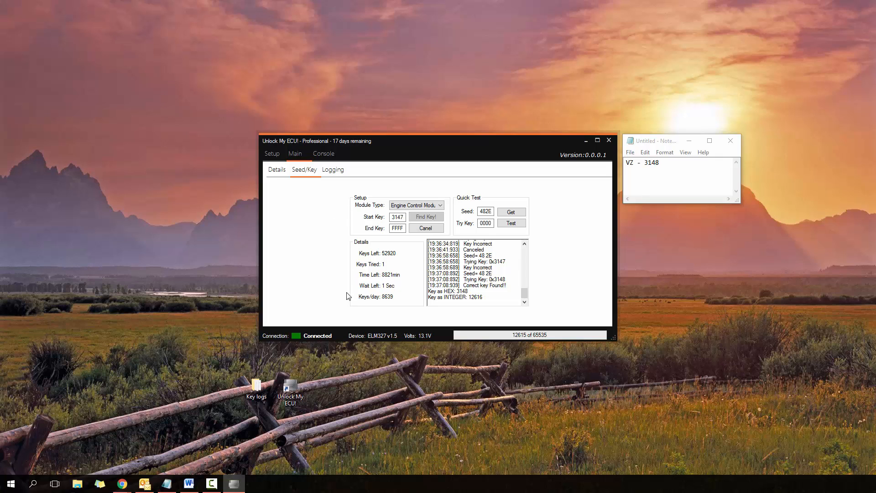
{"action": "mouse_move", "coordinate": [348, 294]}
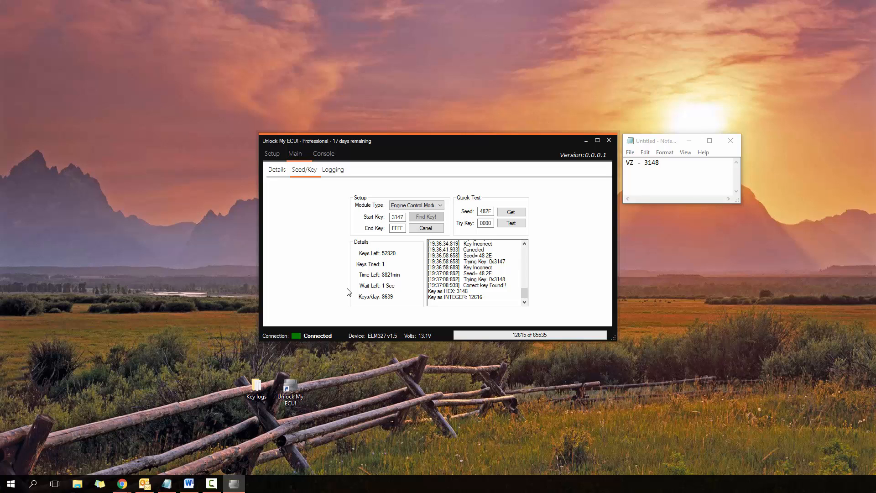
{"action": "mouse_move", "coordinate": [346, 287]}
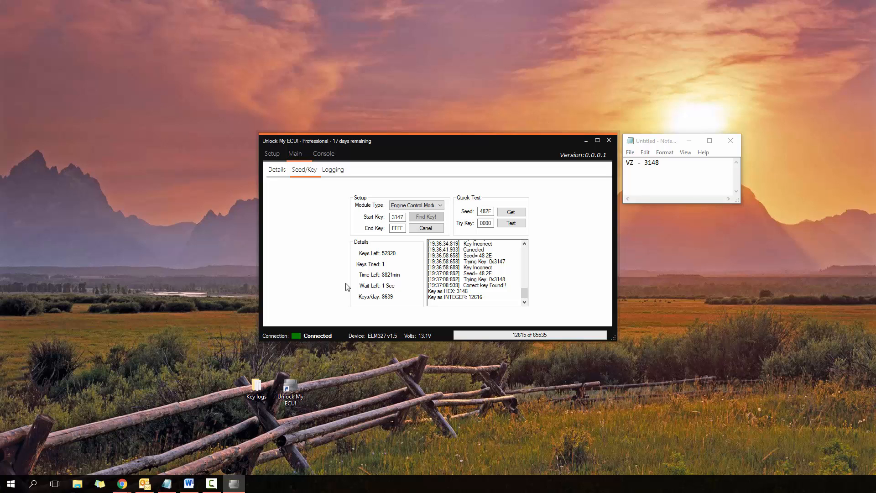
{"action": "mouse_move", "coordinate": [383, 261]}
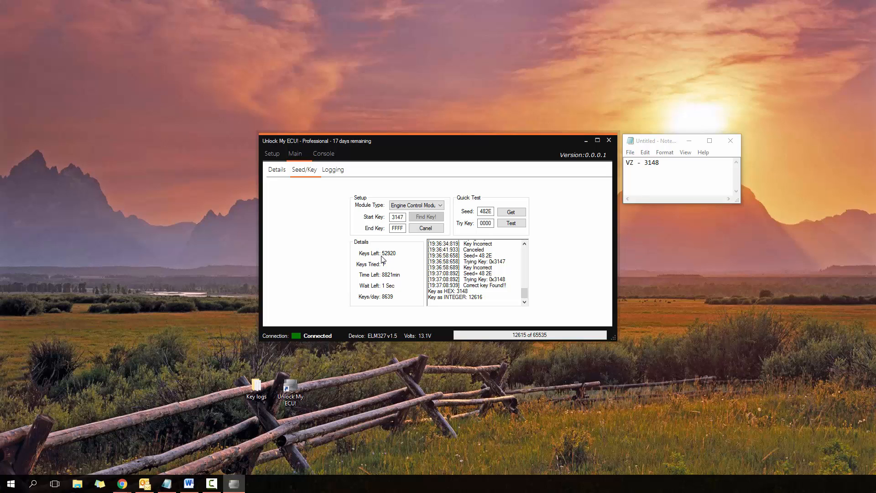